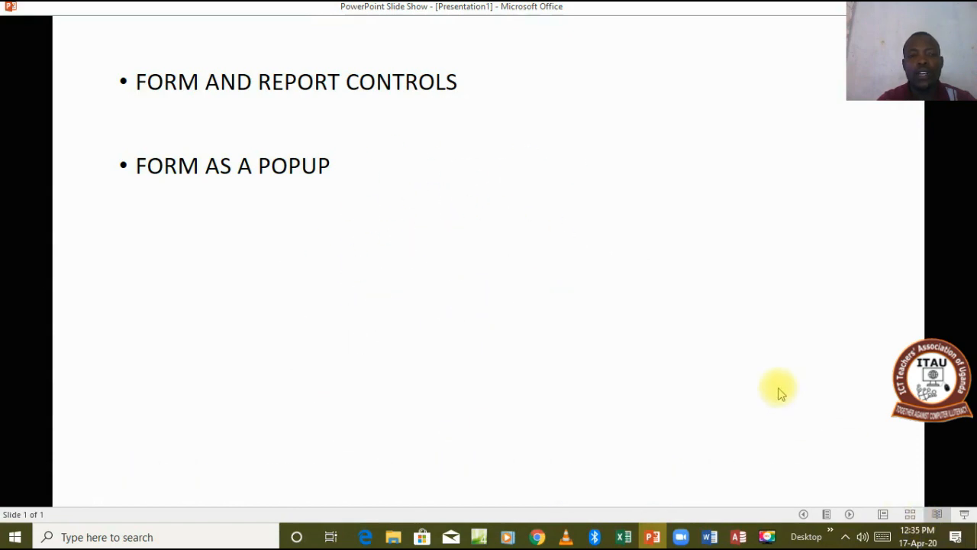
mouse_move(740, 363)
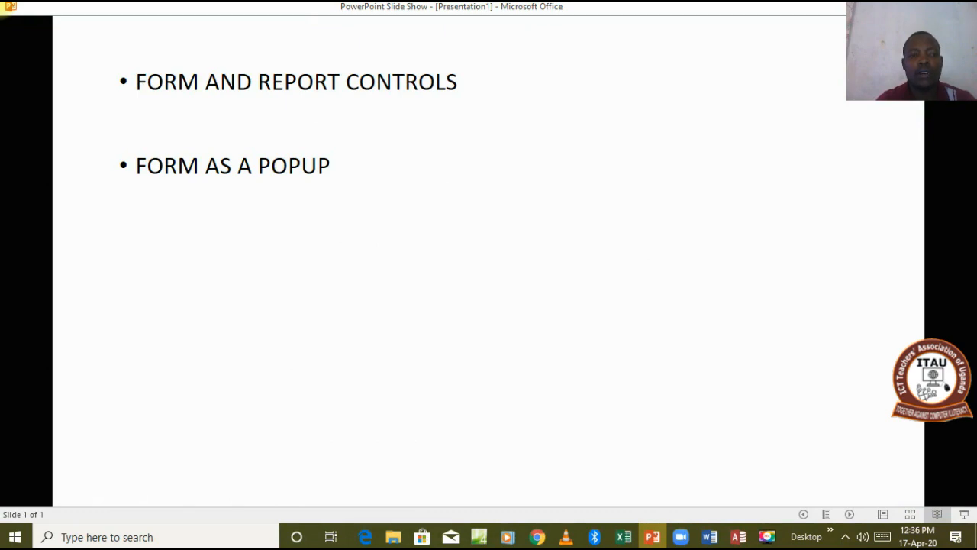
mouse_move(223, 157)
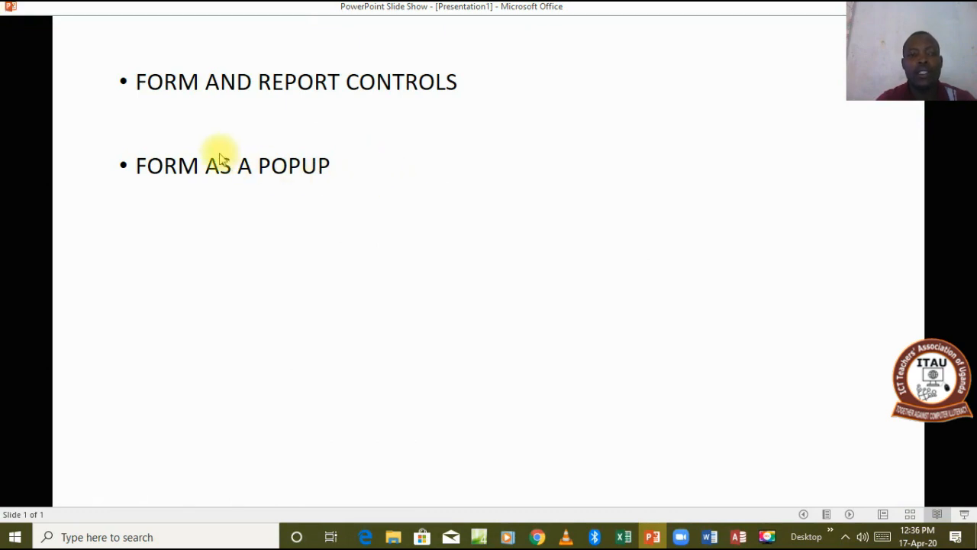
mouse_move(268, 180)
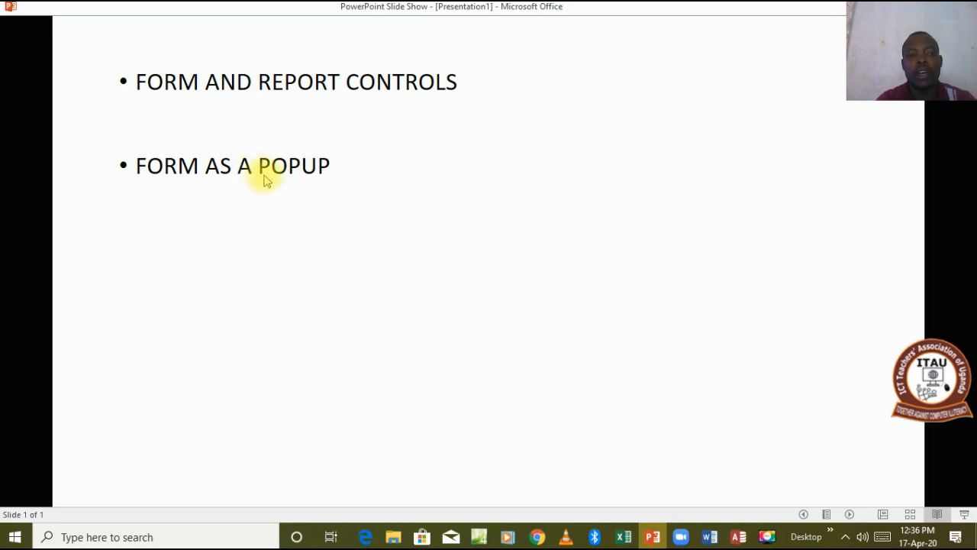
mouse_move(214, 175)
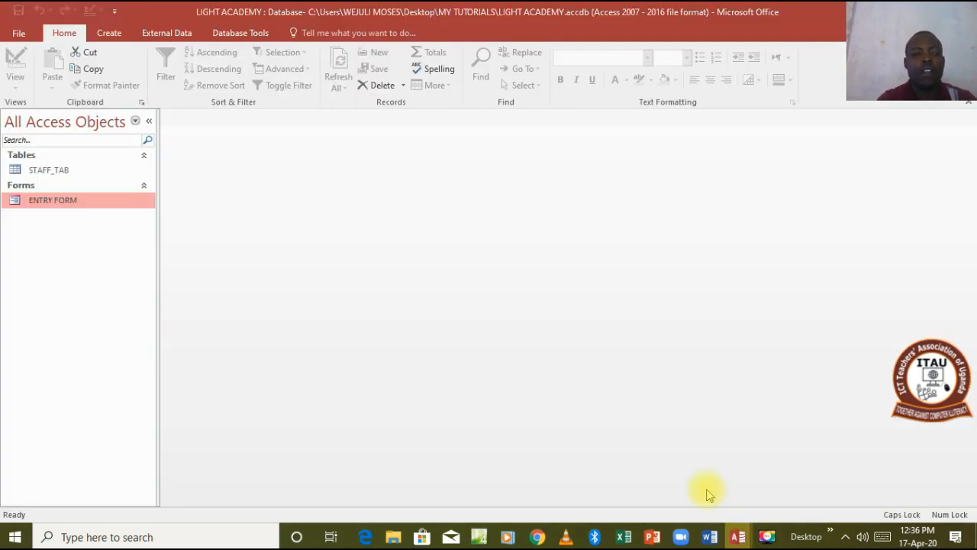
mouse_move(580, 387)
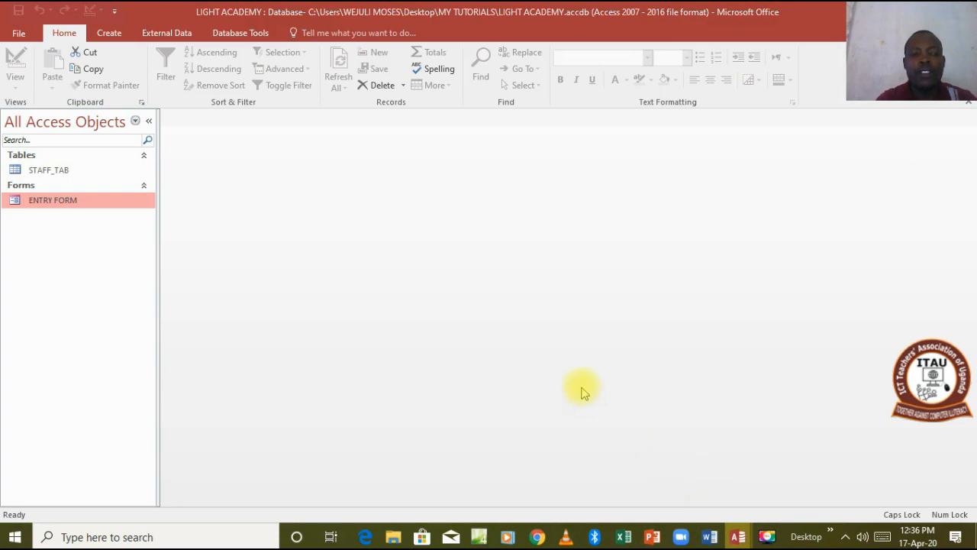
mouse_move(412, 262)
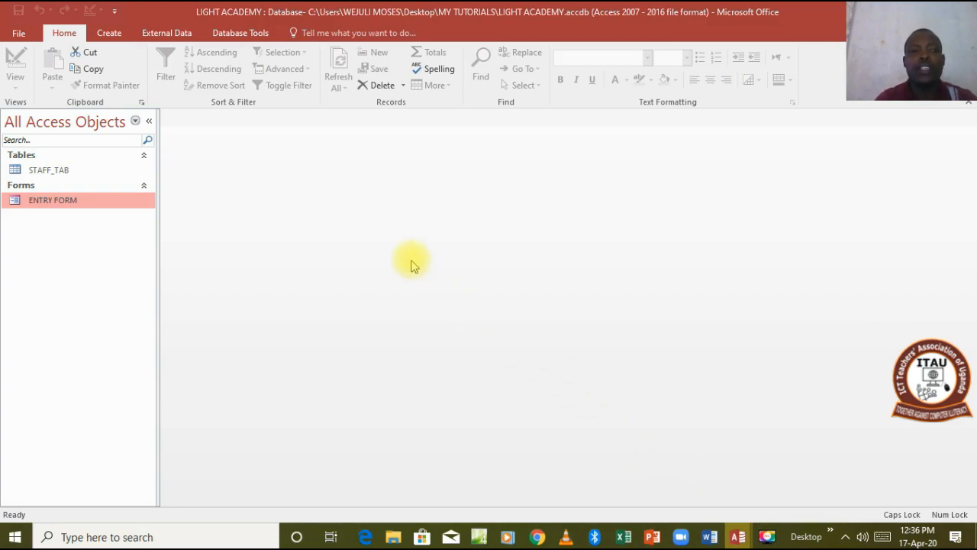
mouse_move(156, 145)
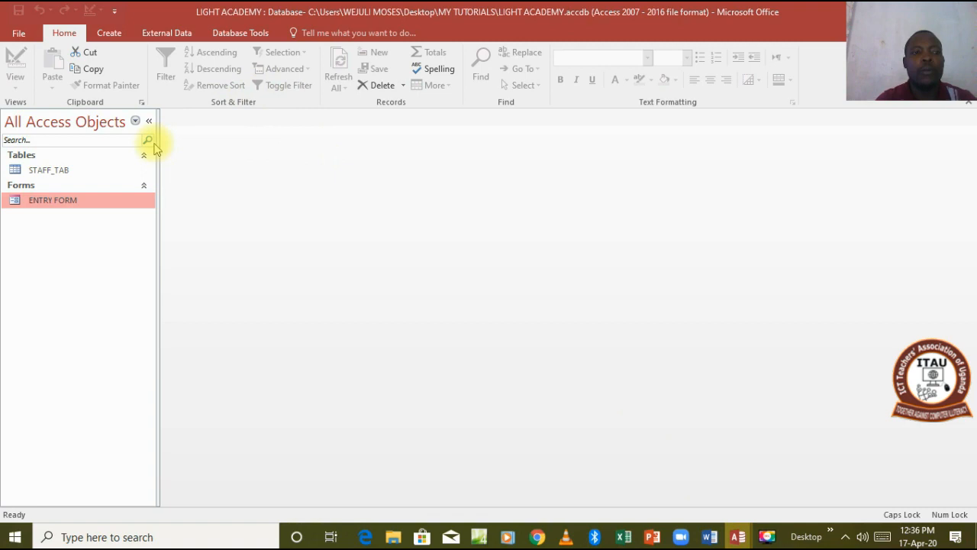
- Open the STAFF_TAB table and the ENTRY FORM showing the first staff record
left_click(49, 170)
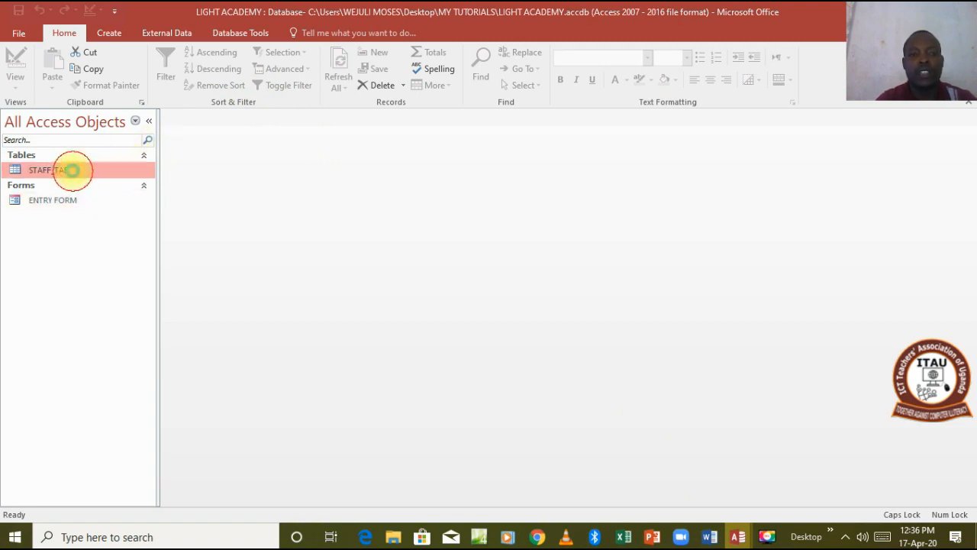
double_click(46, 170)
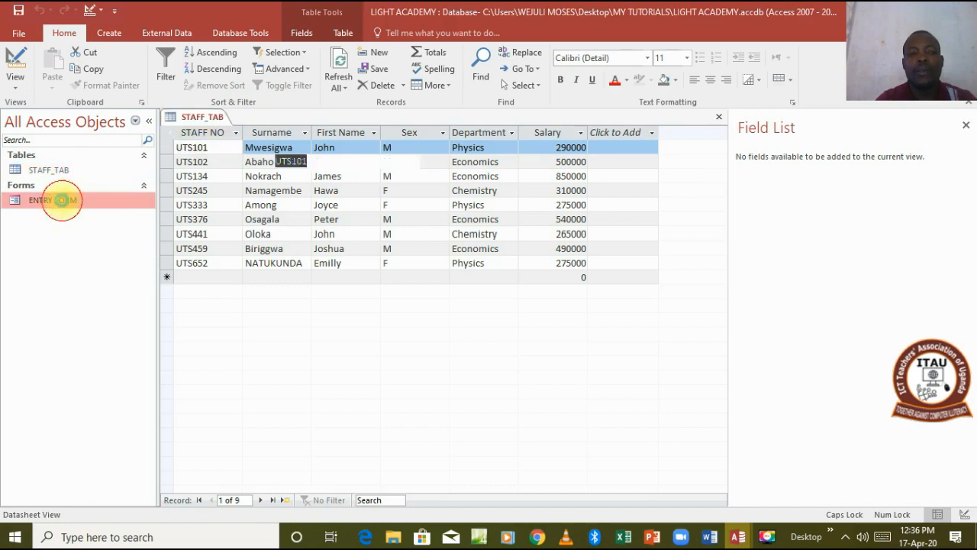
double_click(52, 200)
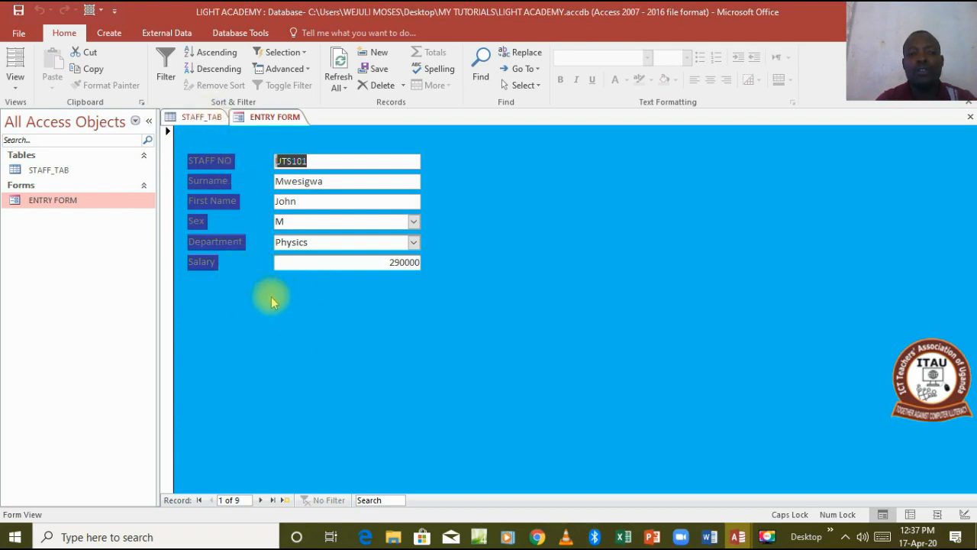
mouse_move(406, 295)
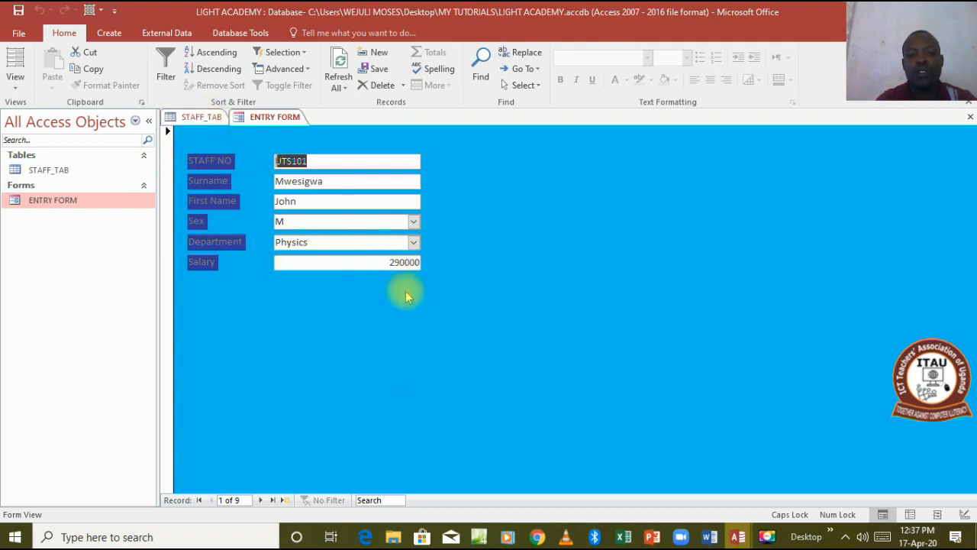
mouse_move(342, 293)
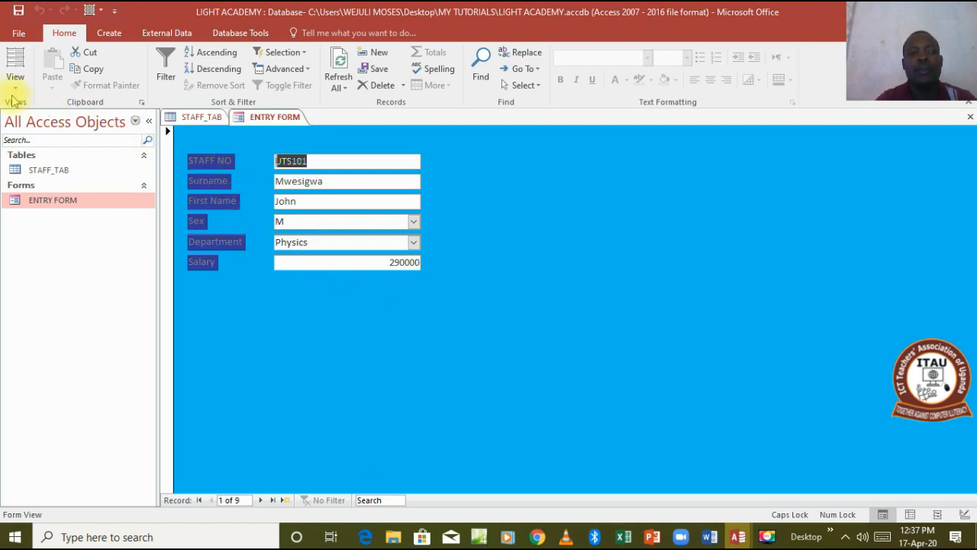
- Switch ENTRY FORM to Design View and drag the Detail section's bottom edge up to shorten it
left_click(12, 64)
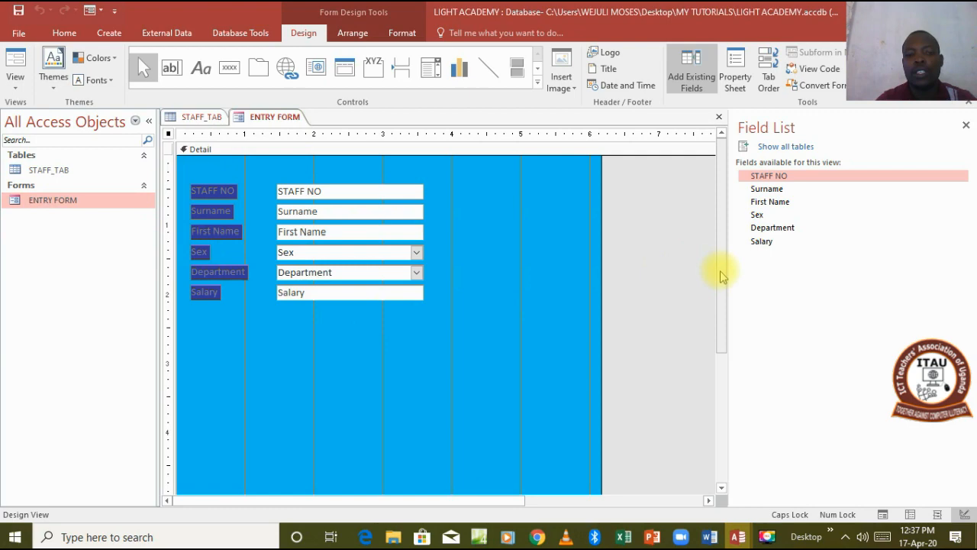
scroll("down", 3)
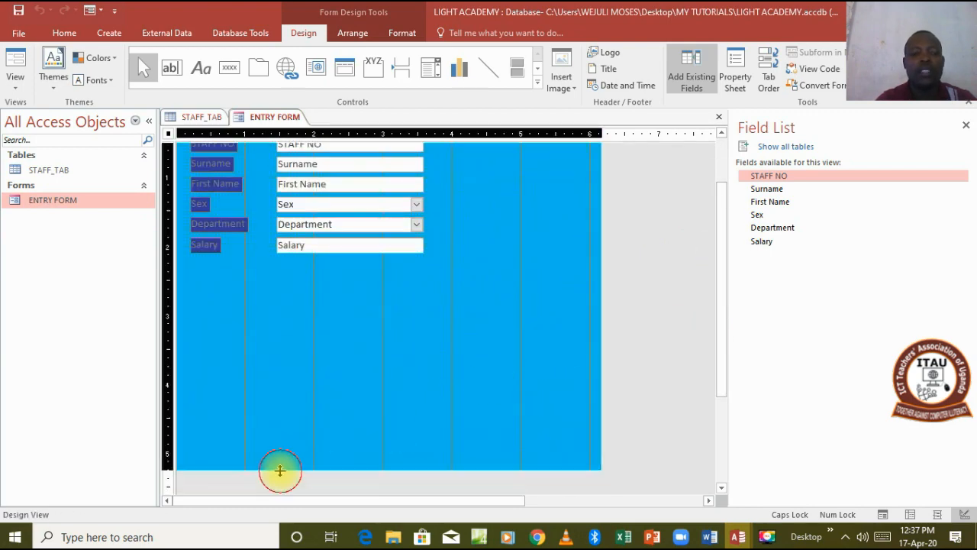
left_click_drag(281, 470, 281, 316)
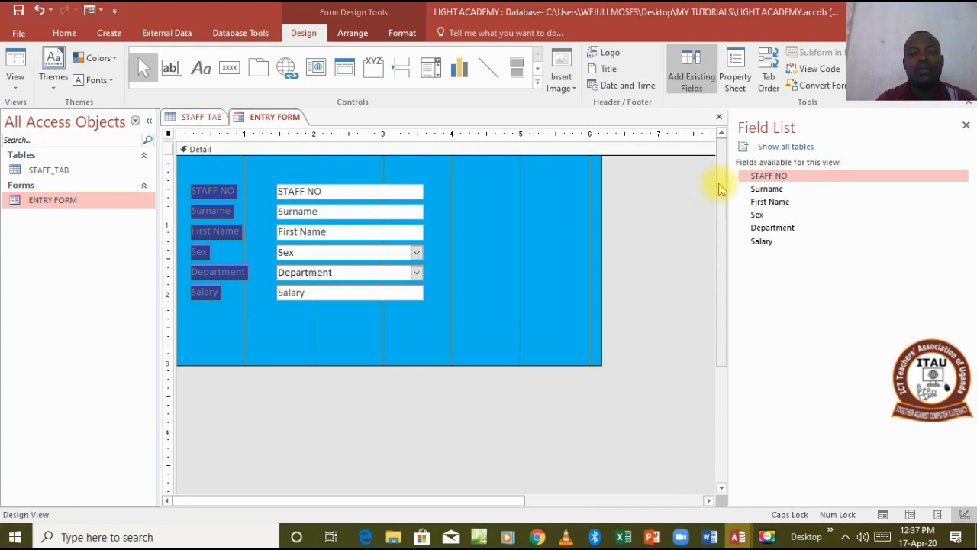
mouse_move(393, 125)
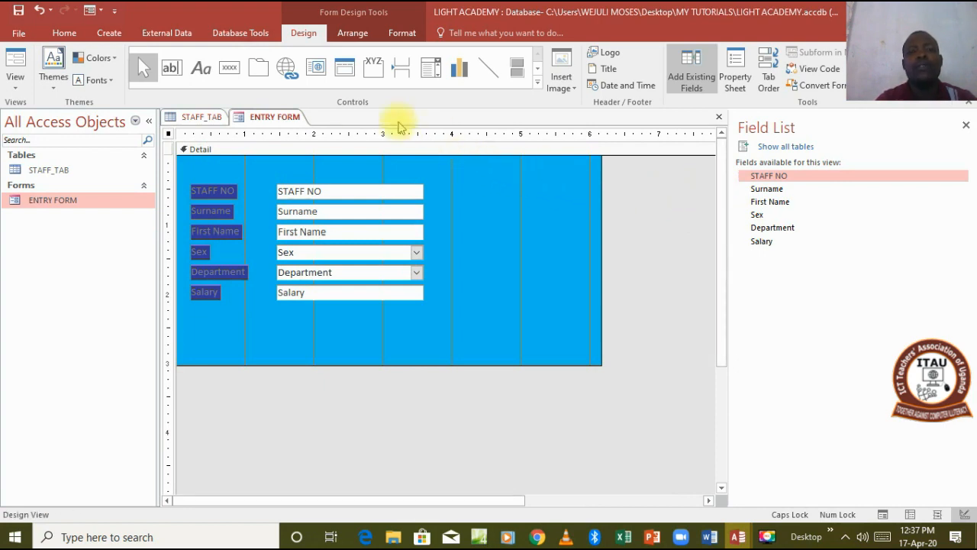
mouse_move(316, 69)
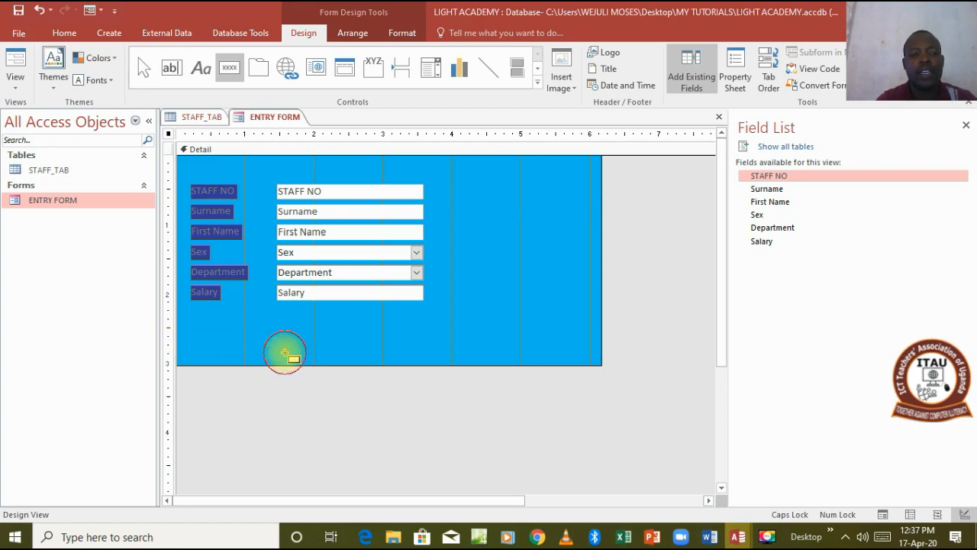
- Place a new command button below the staff fields, bringing up the Command Button Wizard
left_click(284, 353)
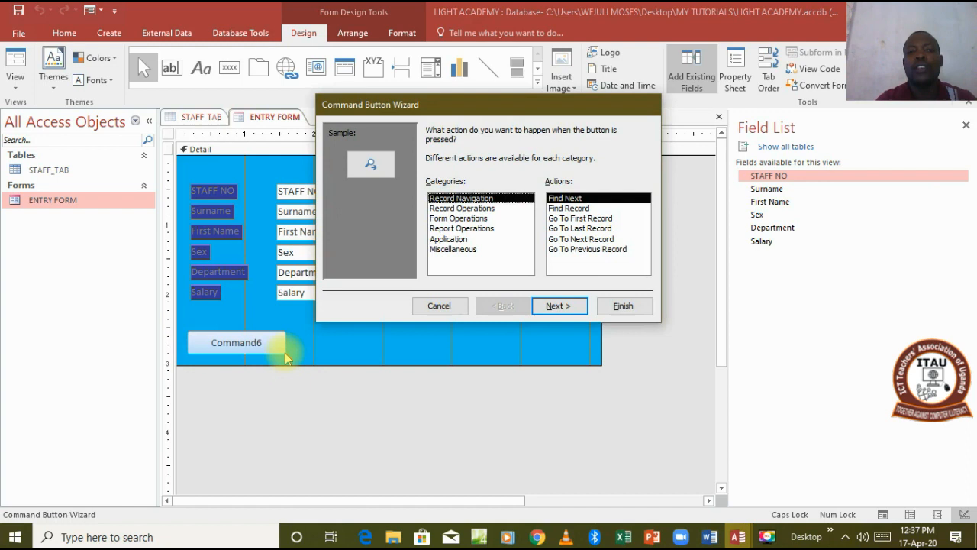
mouse_move(473, 143)
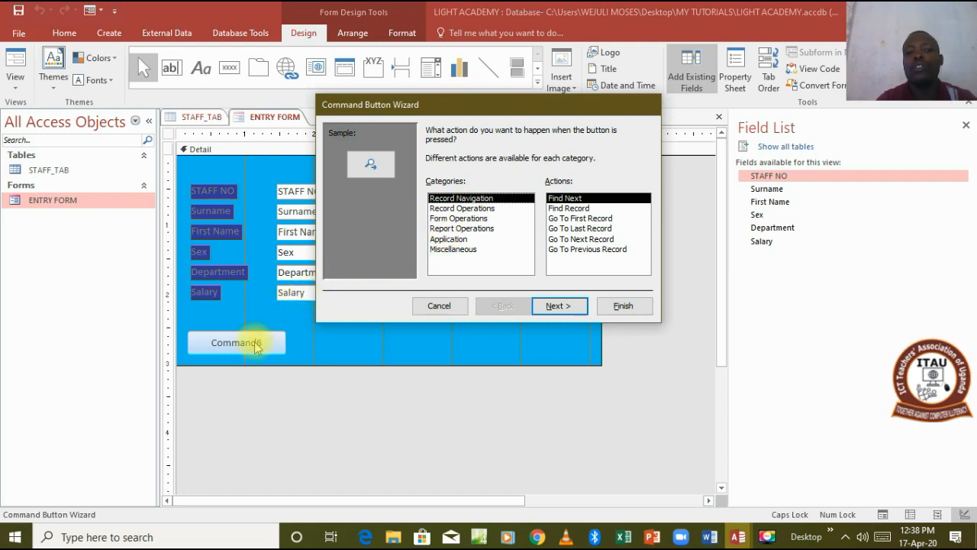
mouse_move(474, 229)
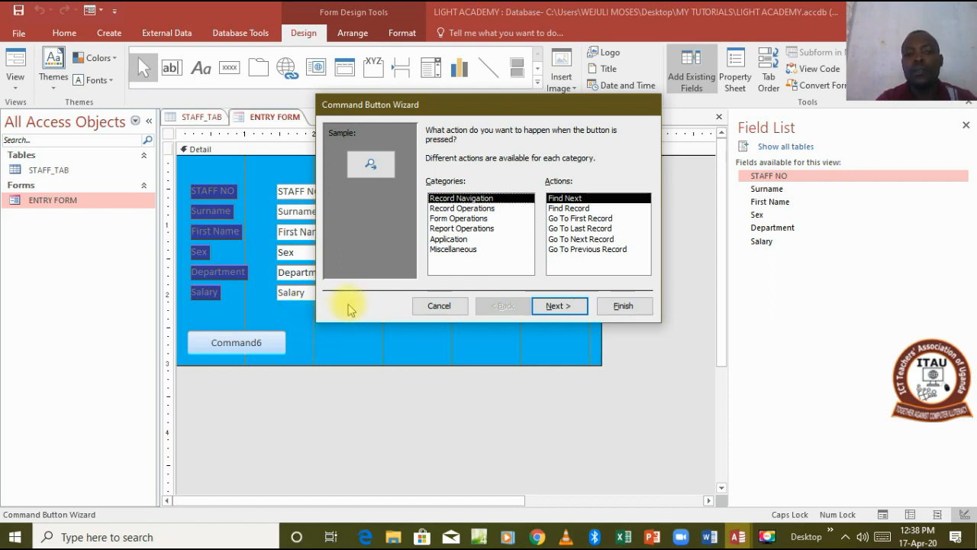
mouse_move(482, 223)
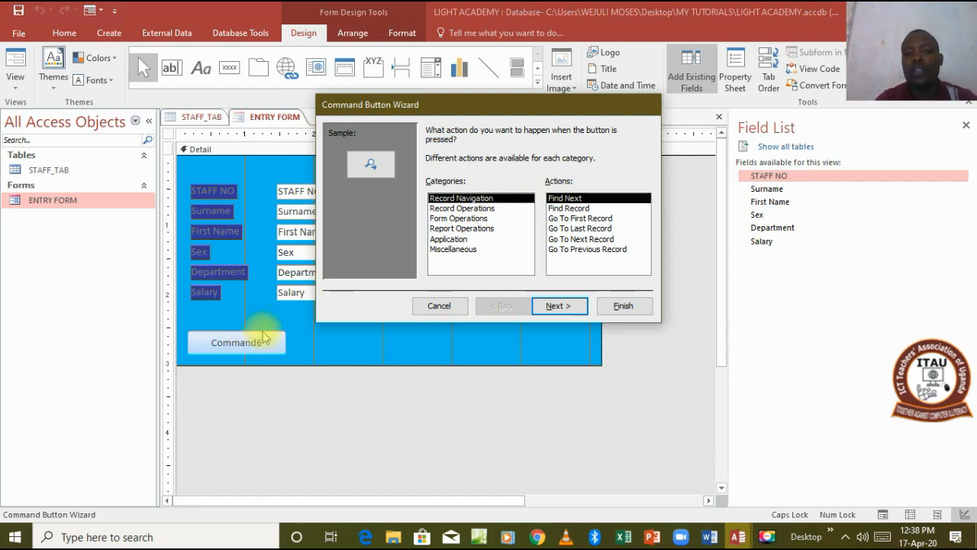
mouse_move(496, 243)
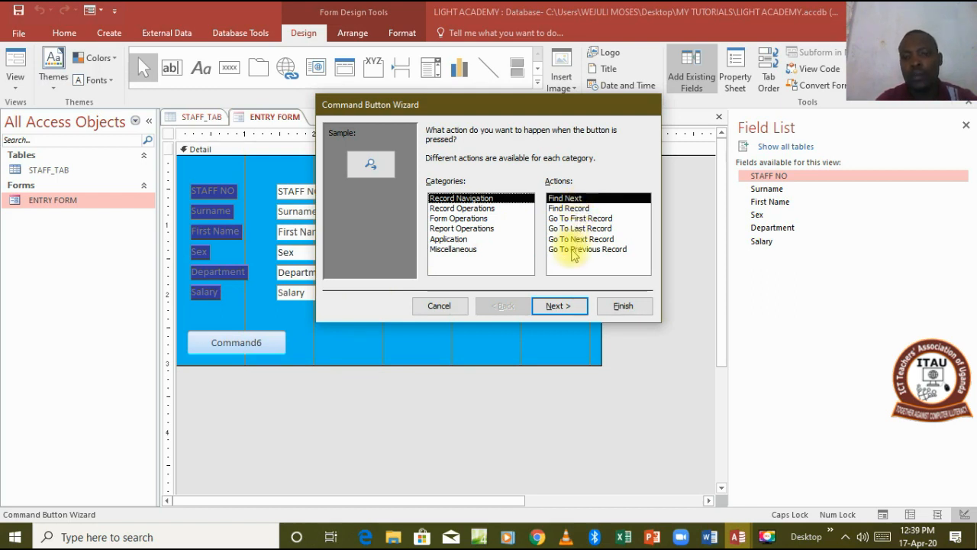
- Make the button go to the previous record and give it the text caption PREVIOUS
left_click(588, 249)
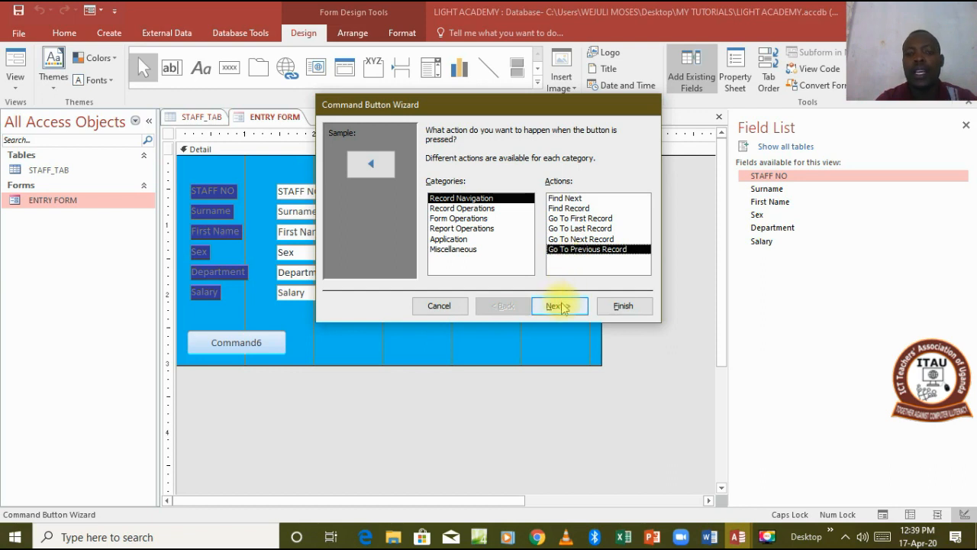
left_click(559, 305)
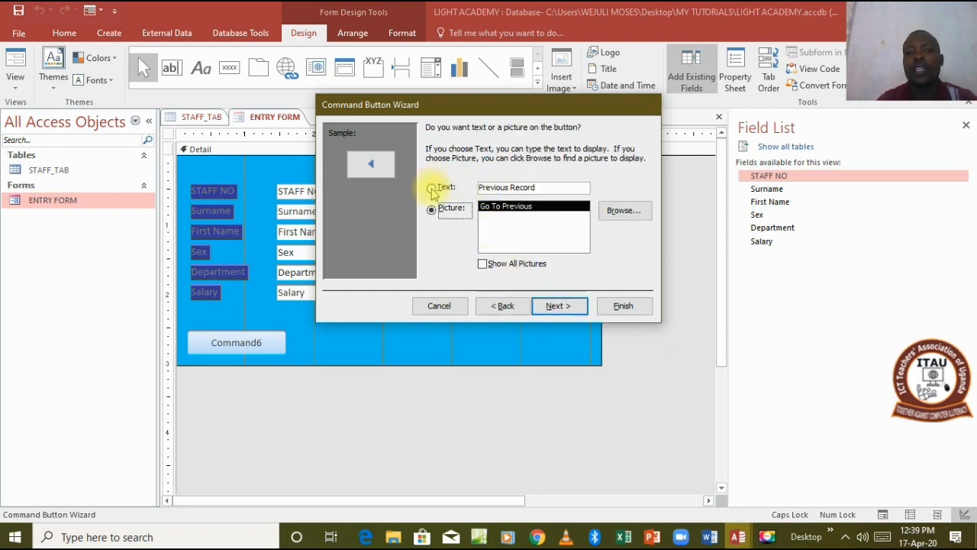
left_click(431, 190)
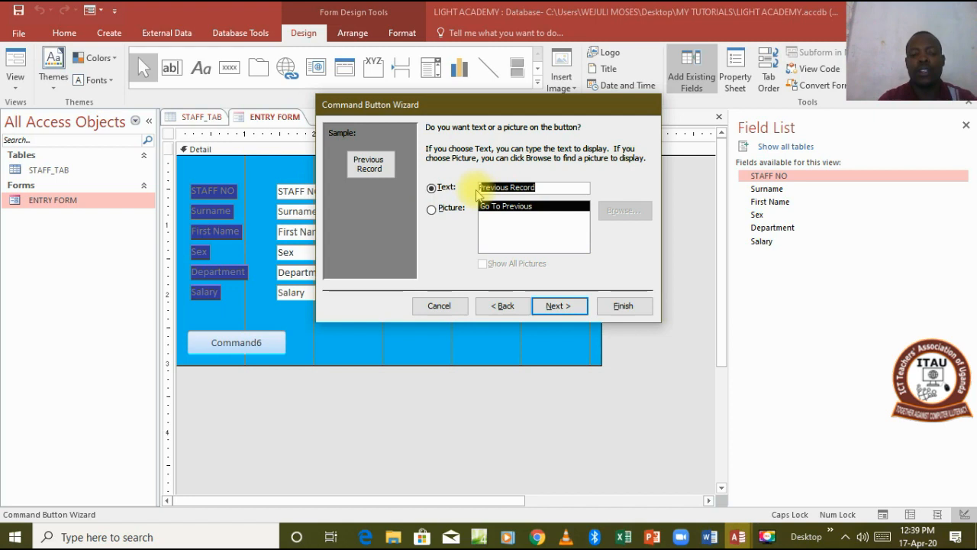
type("P")
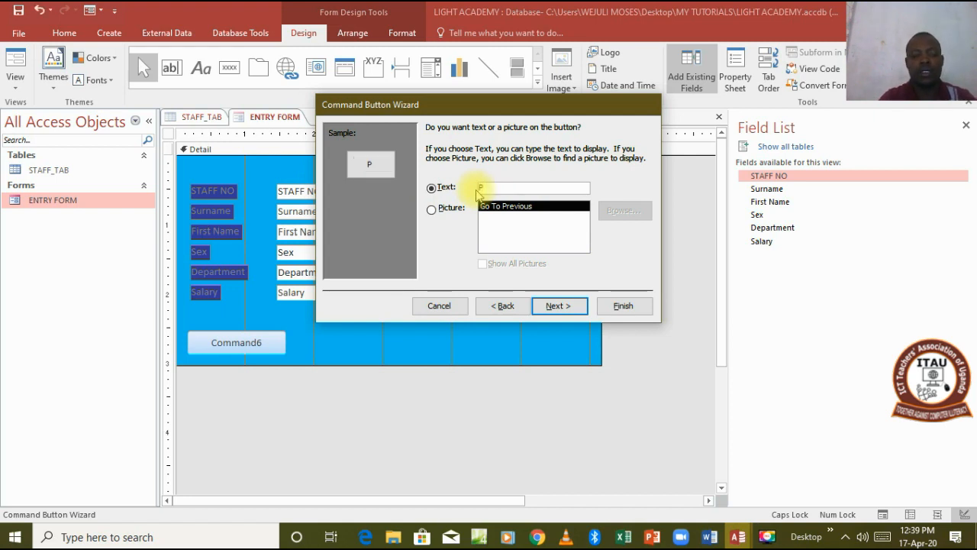
type("REVI")
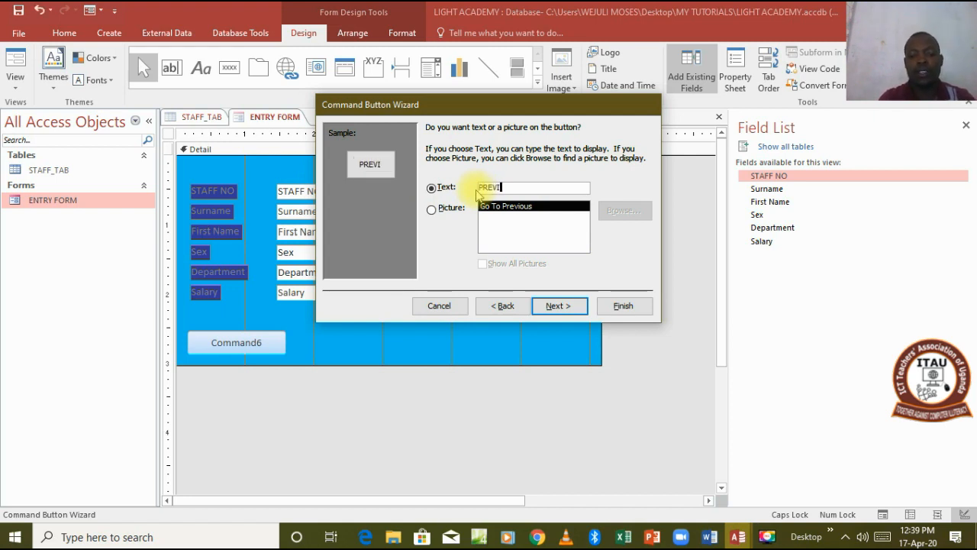
type("OUS")
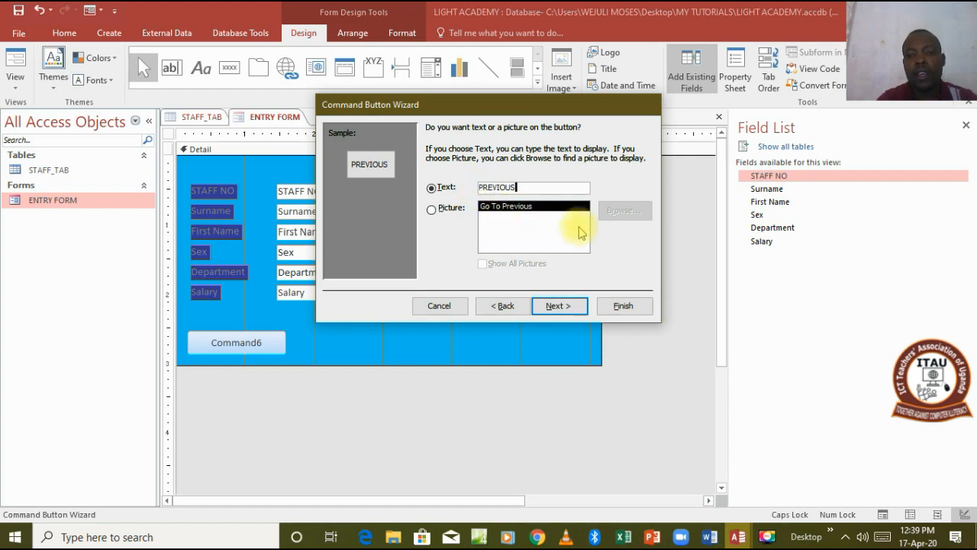
- Name the button PREVIOUS and finish the wizard
left_click(558, 305)
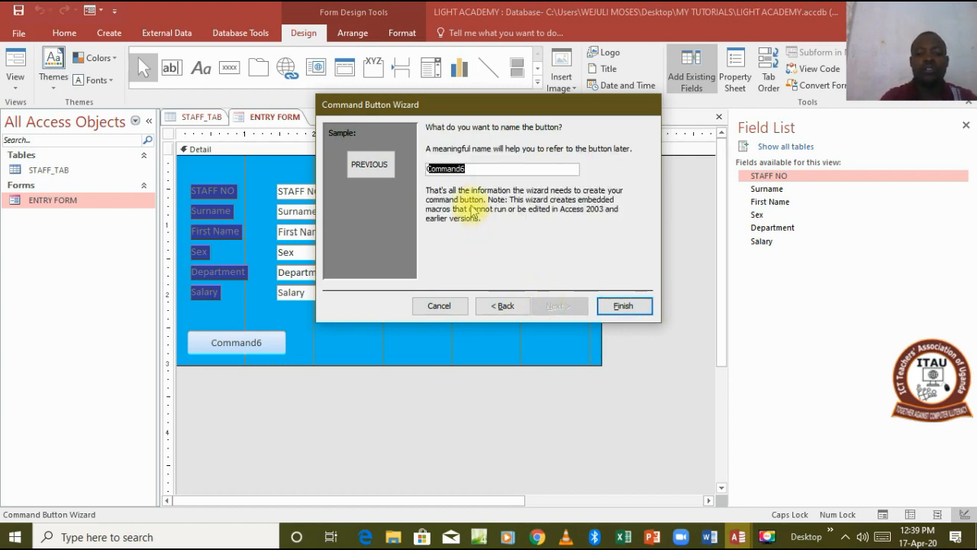
type("PREVIOUS")
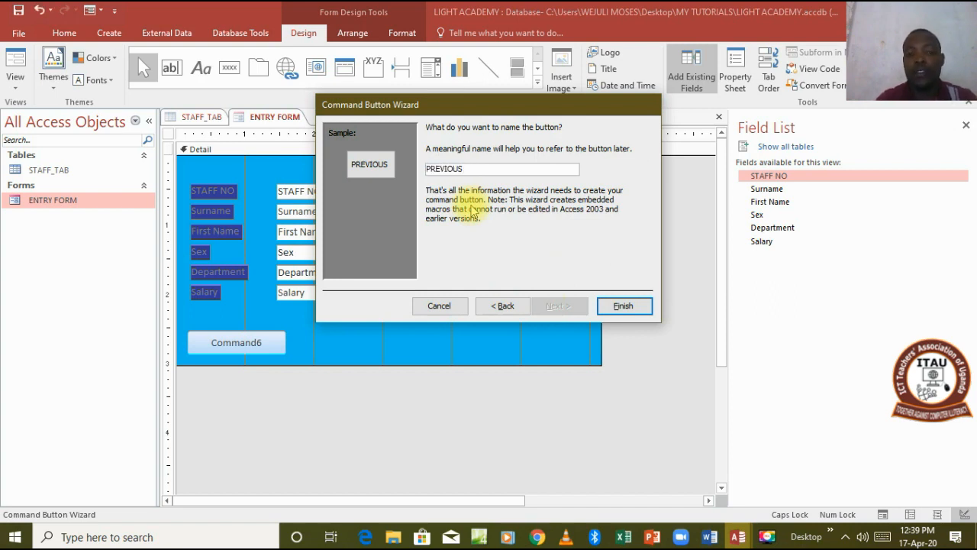
mouse_move(546, 252)
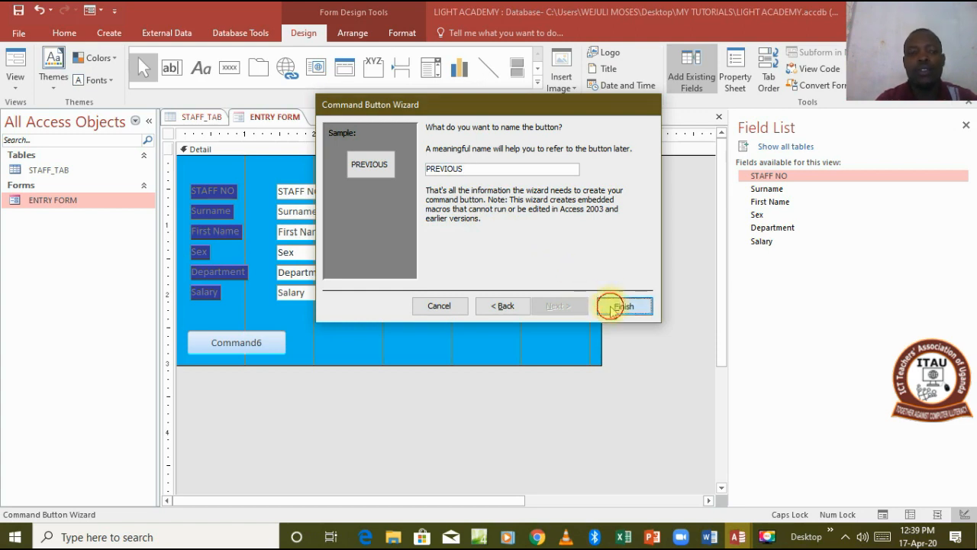
left_click(626, 306)
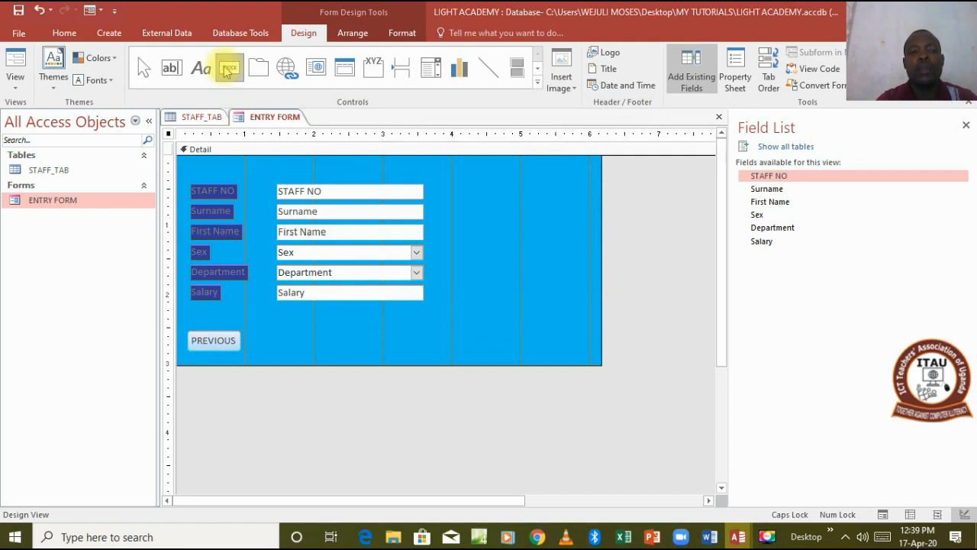
left_click(229, 67)
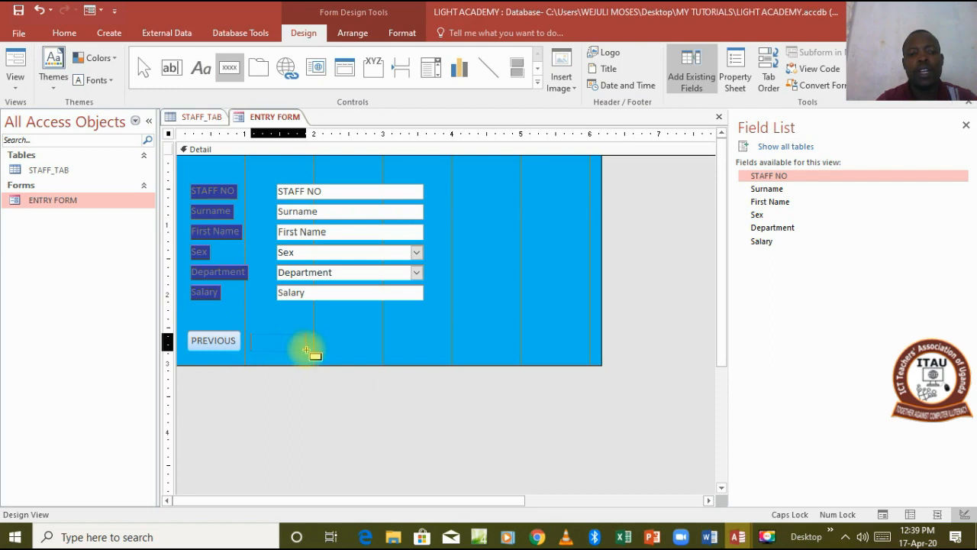
- Place a second button beside PREVIOUS with the Record Navigation action Go To Next Record
left_click(305, 348)
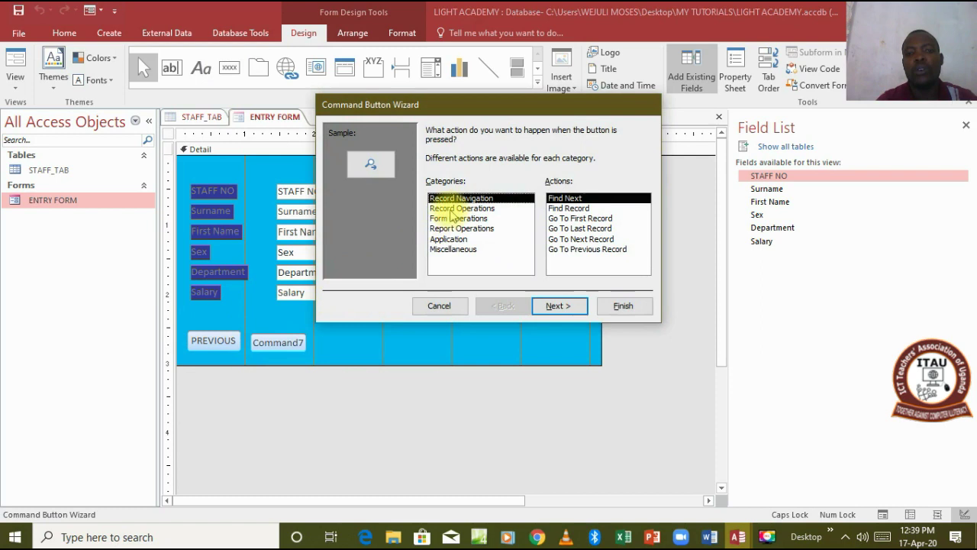
left_click(461, 207)
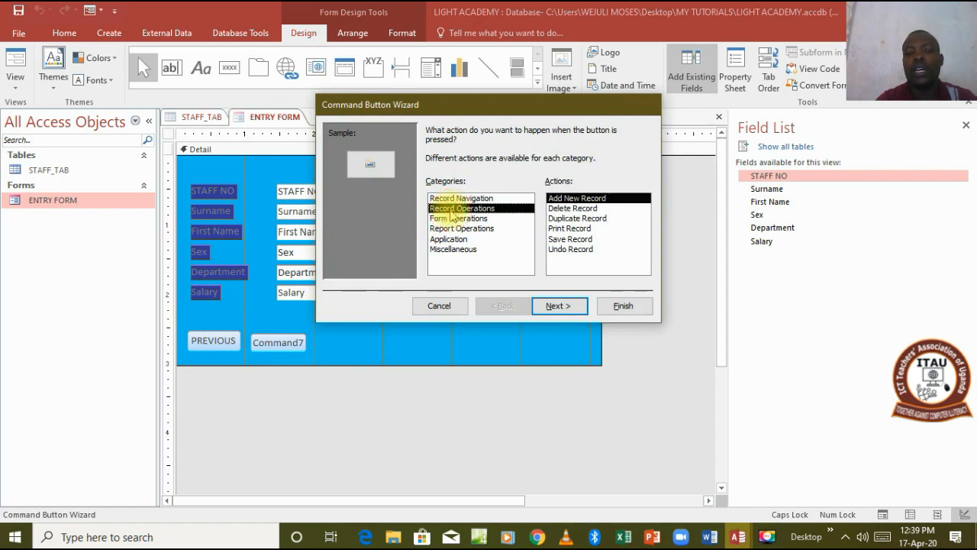
left_click(458, 199)
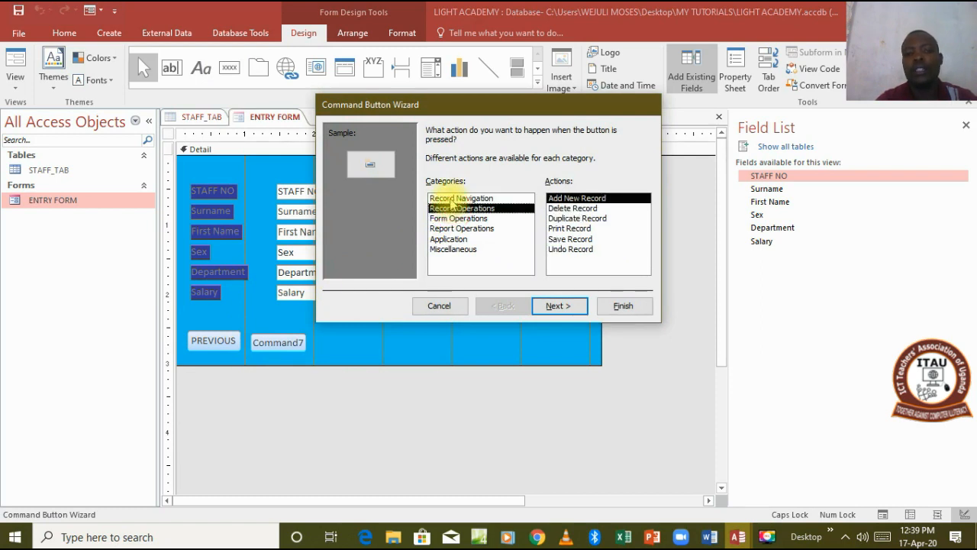
left_click(462, 197)
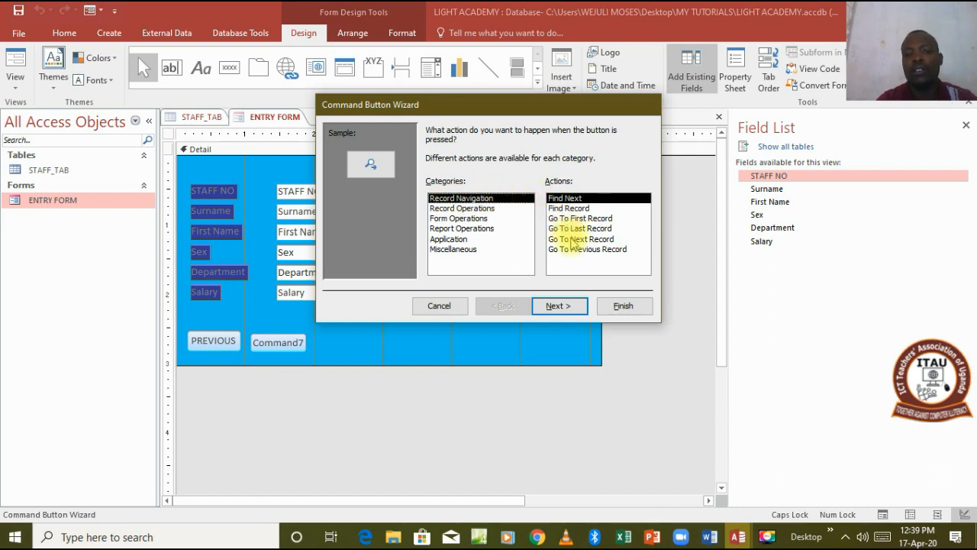
left_click(580, 238)
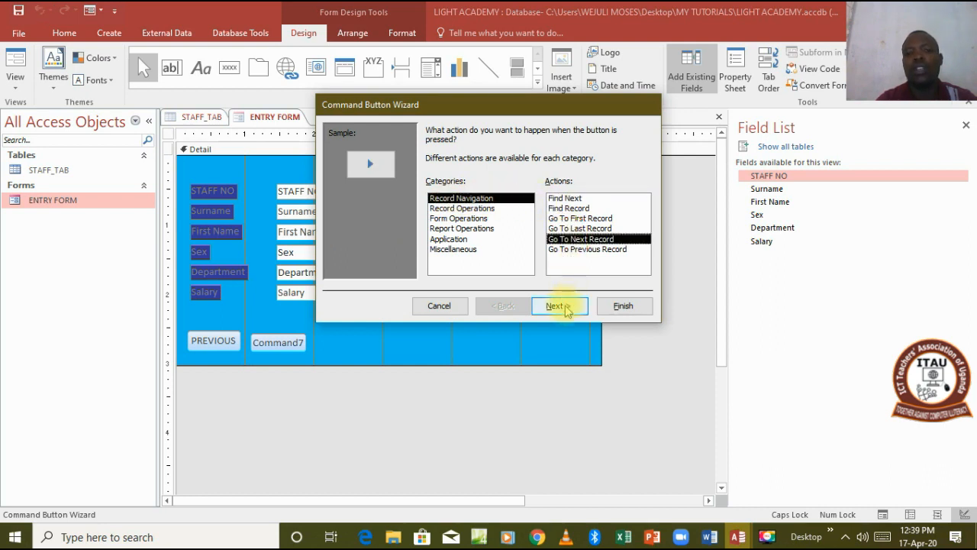
left_click(559, 305)
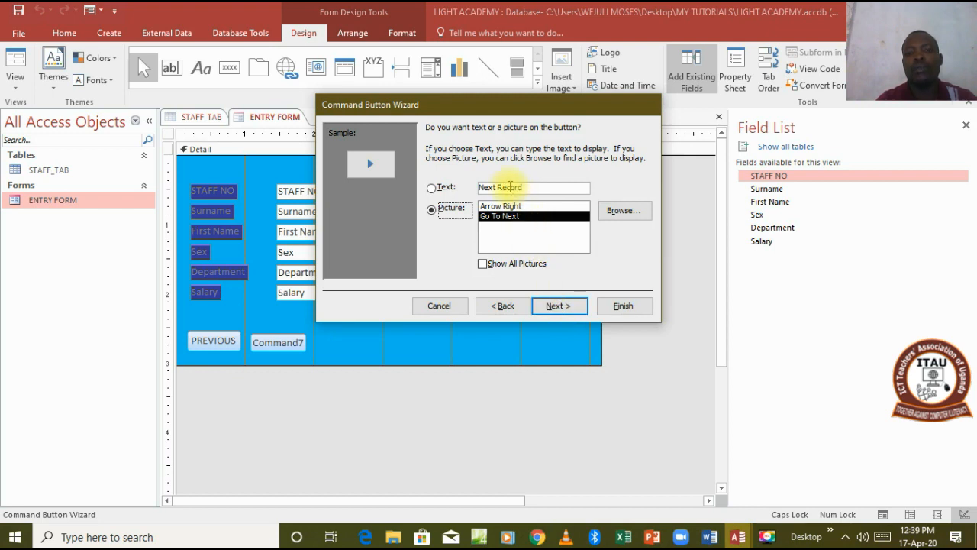
- Give the button the text caption NEXT, name it NEXT and finish the wizard
left_click(430, 189)
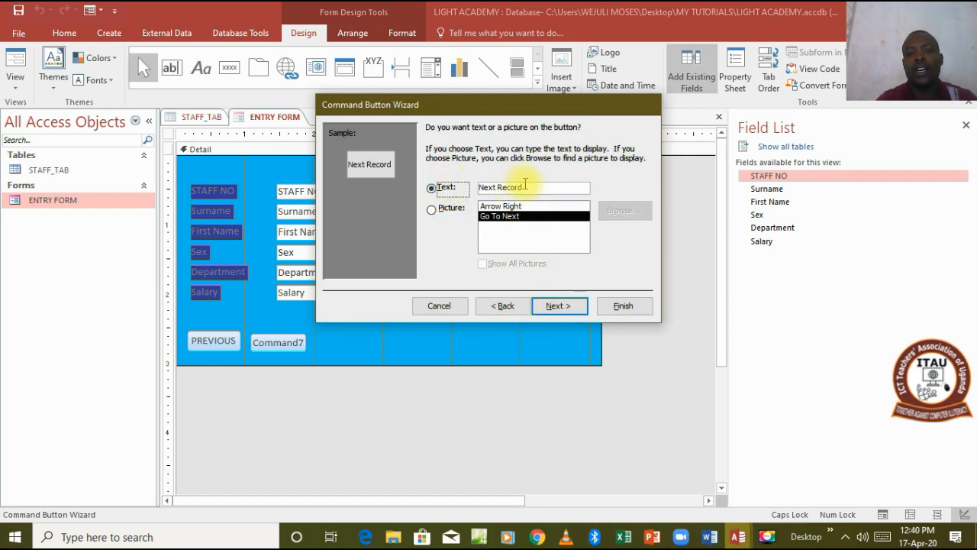
triple_click(533, 186)
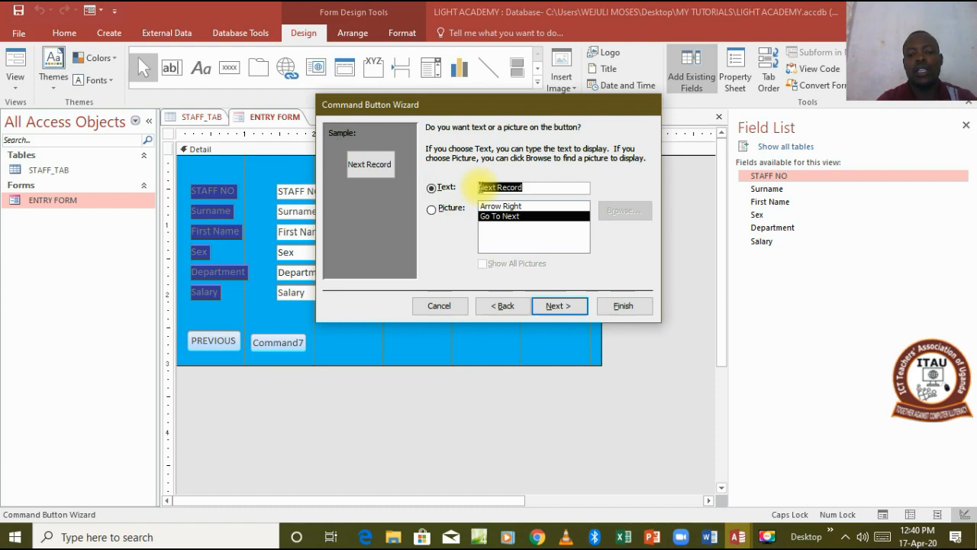
type("NEXT")
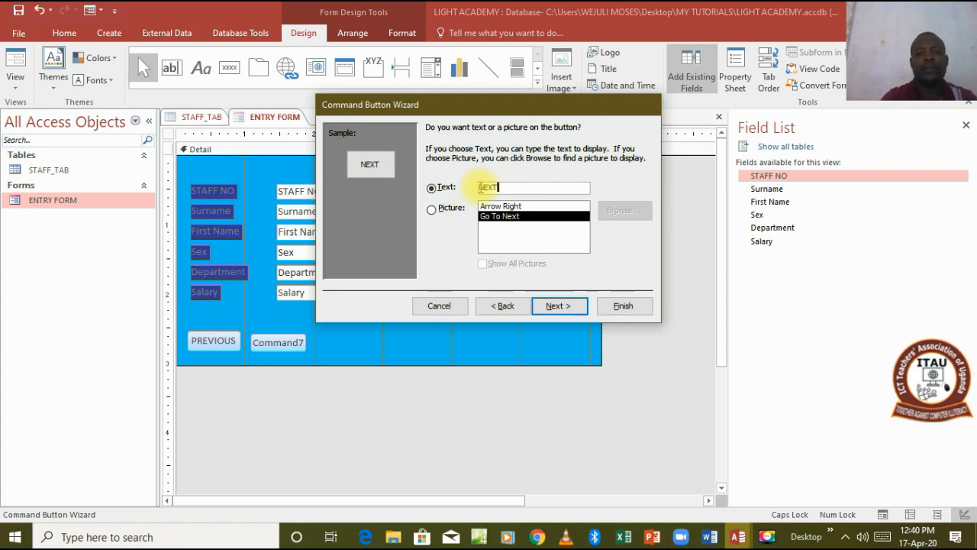
type("NEXT")
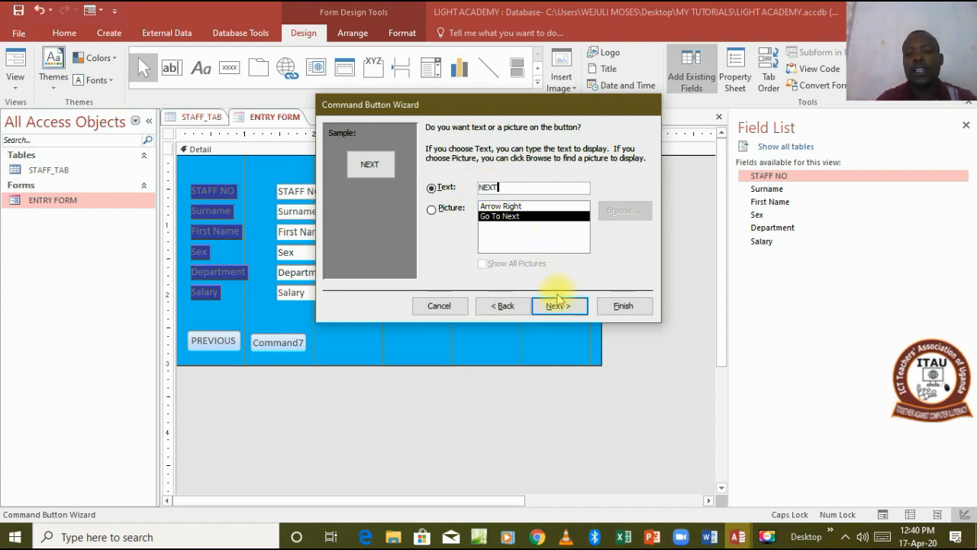
left_click(559, 306)
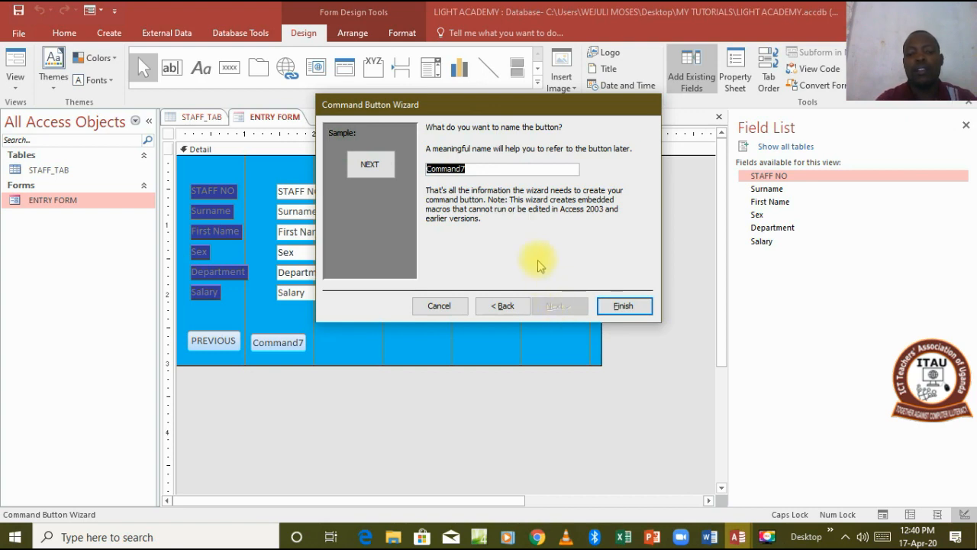
type("NEXT")
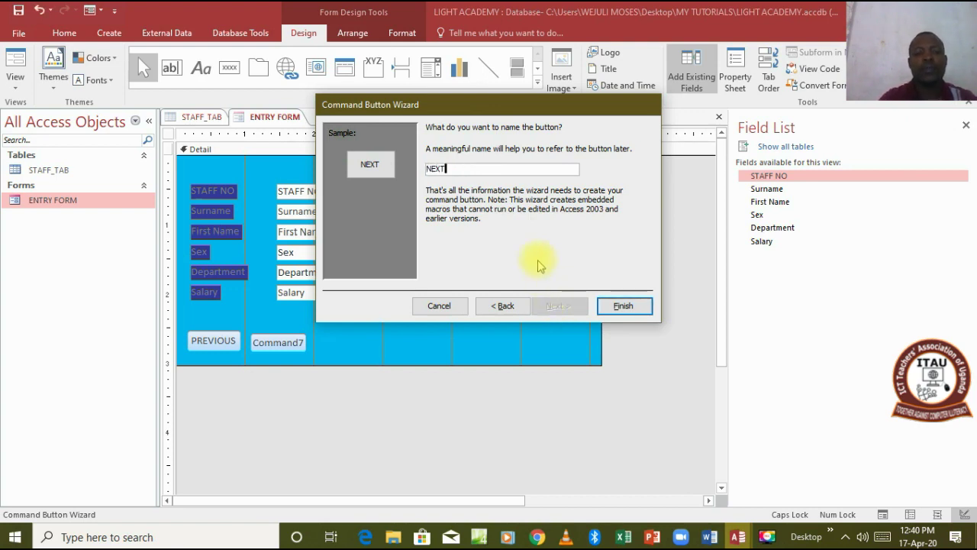
left_click(623, 306)
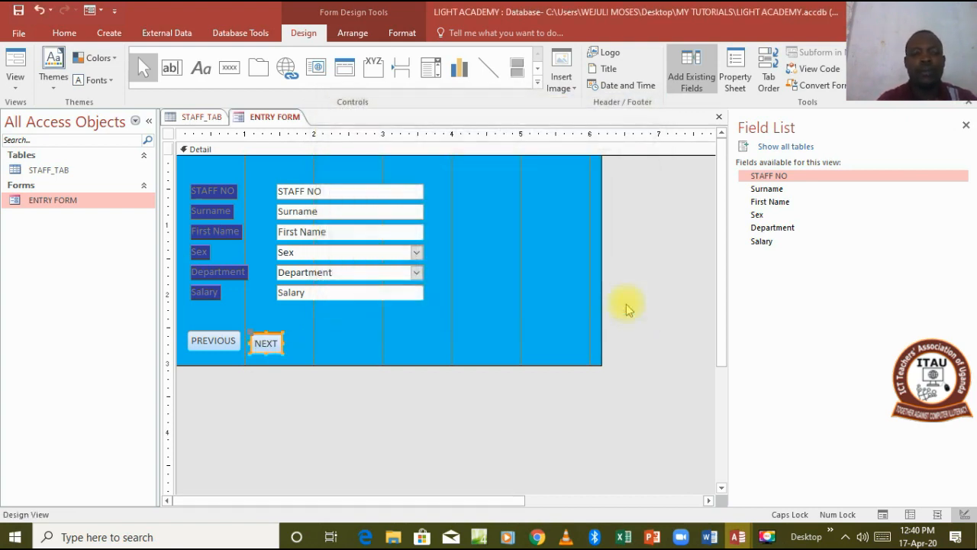
mouse_move(258, 95)
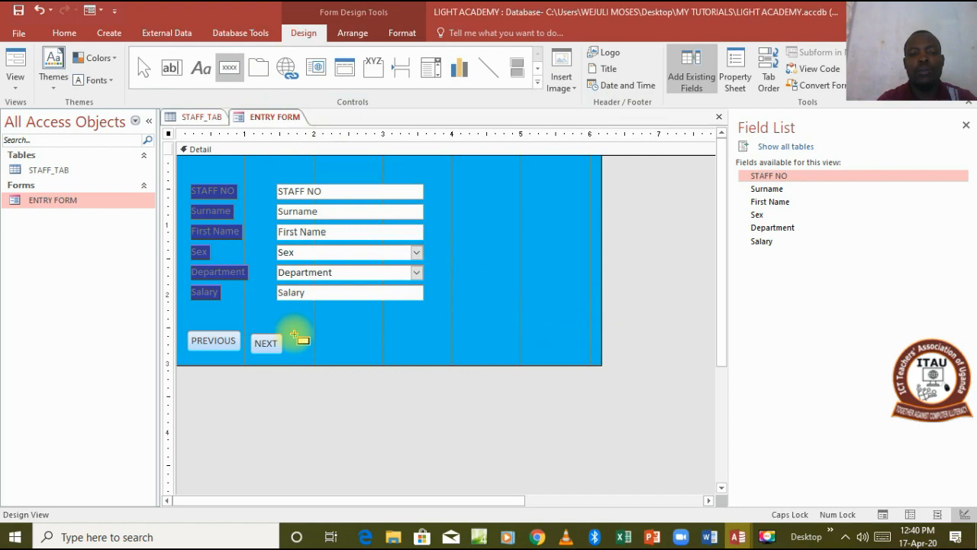
mouse_move(317, 351)
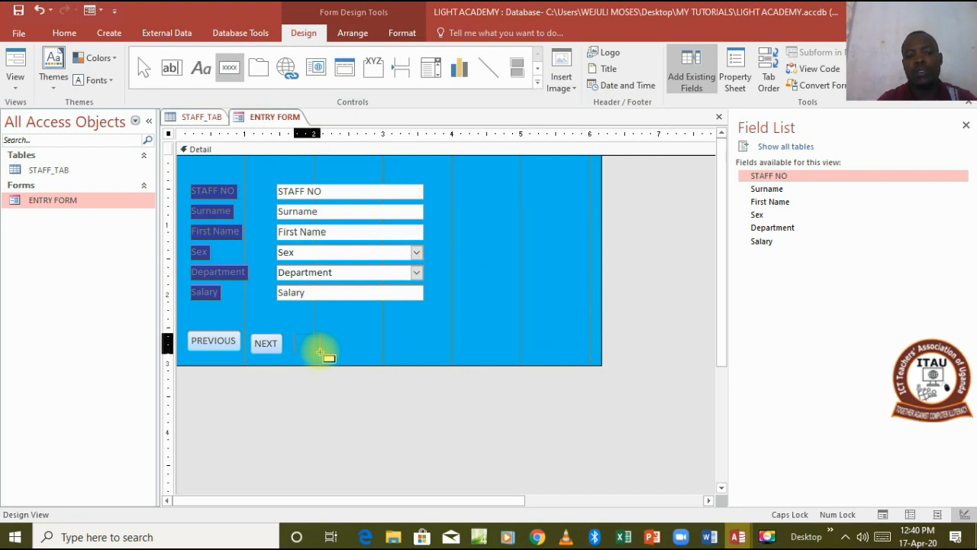
- Place a third button beside NEXT with the Record Operations action Add New Record
left_click(324, 351)
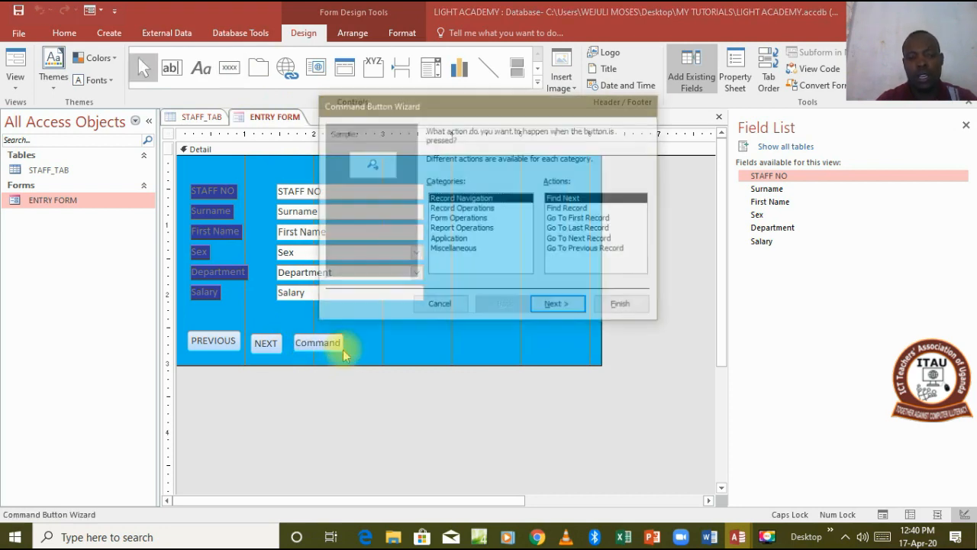
left_click(464, 208)
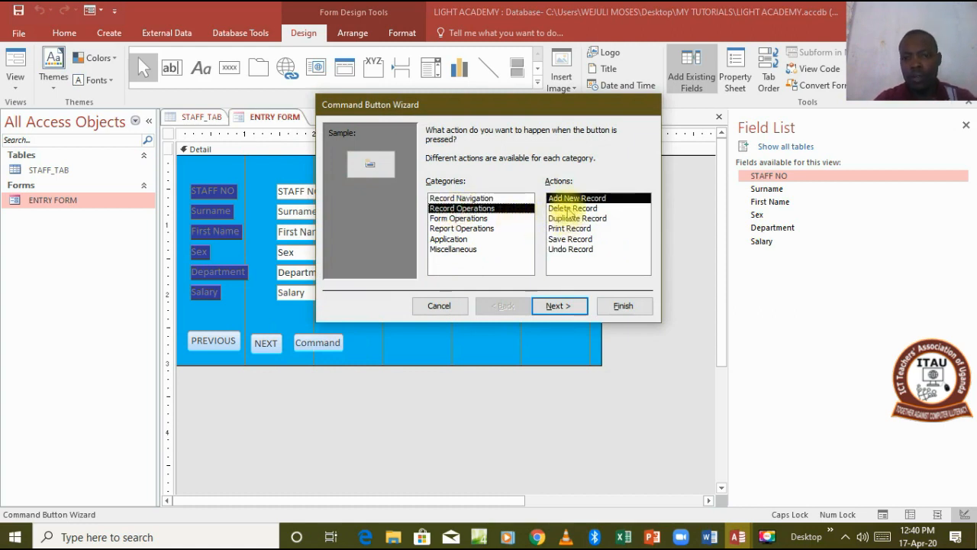
left_click(584, 198)
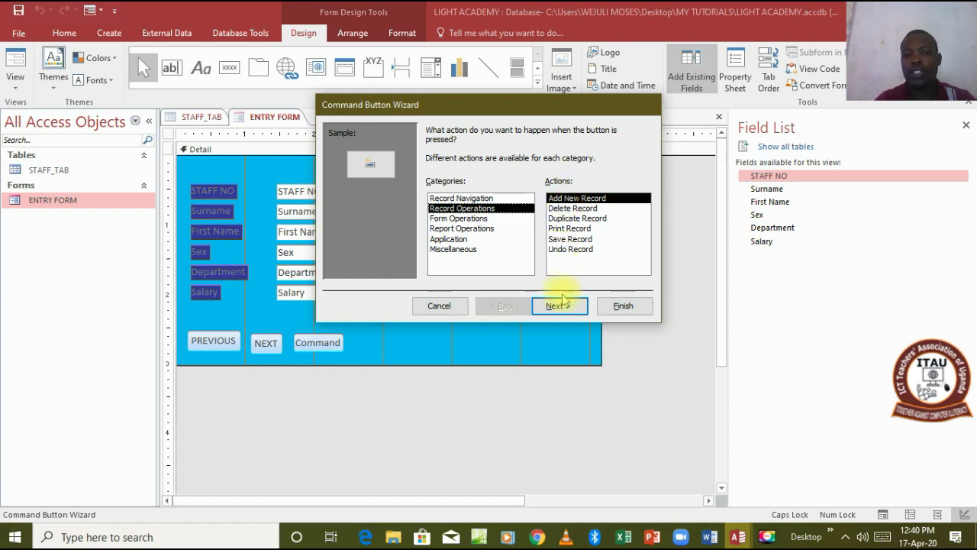
left_click(559, 305)
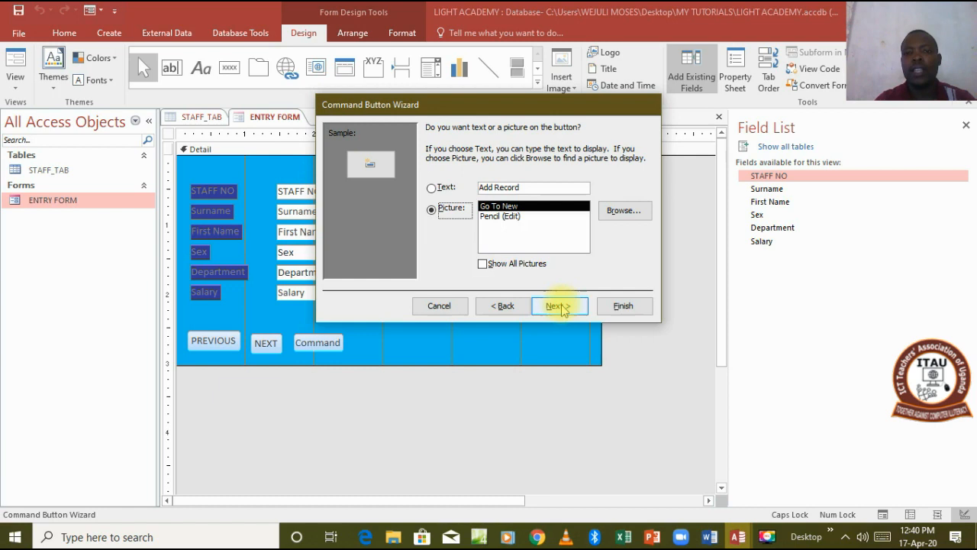
- Give the button the text caption NEW, name it NEW and finish the wizard
left_click(432, 188)
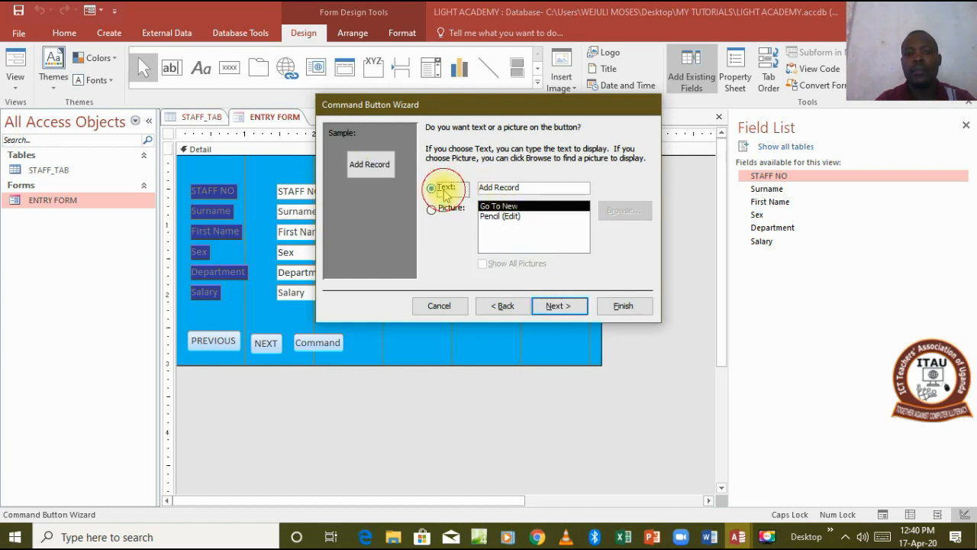
left_click(533, 187)
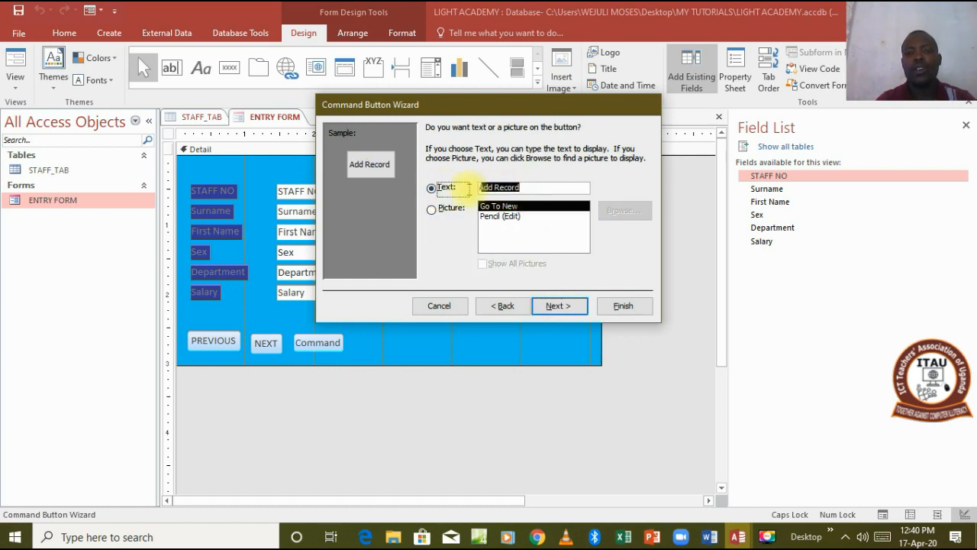
type("NEW")
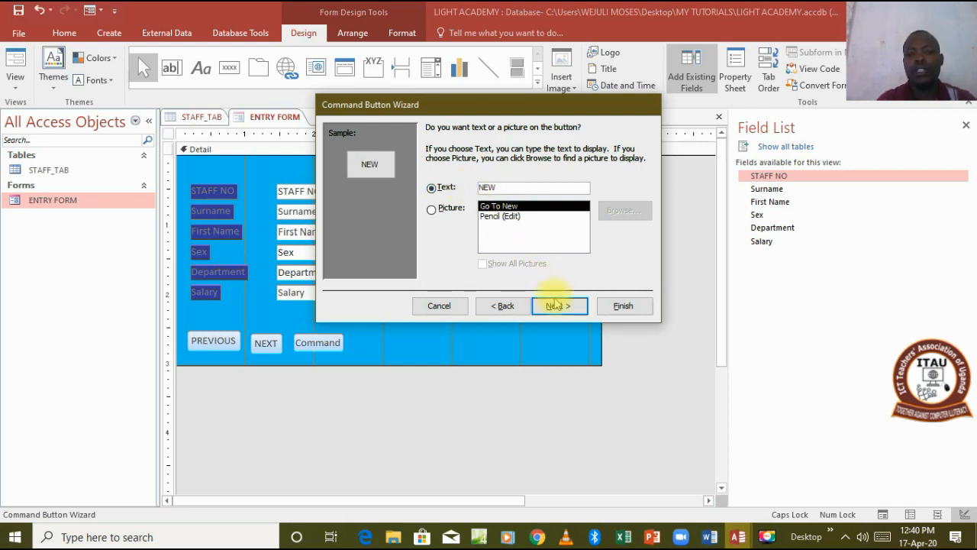
left_click(559, 306)
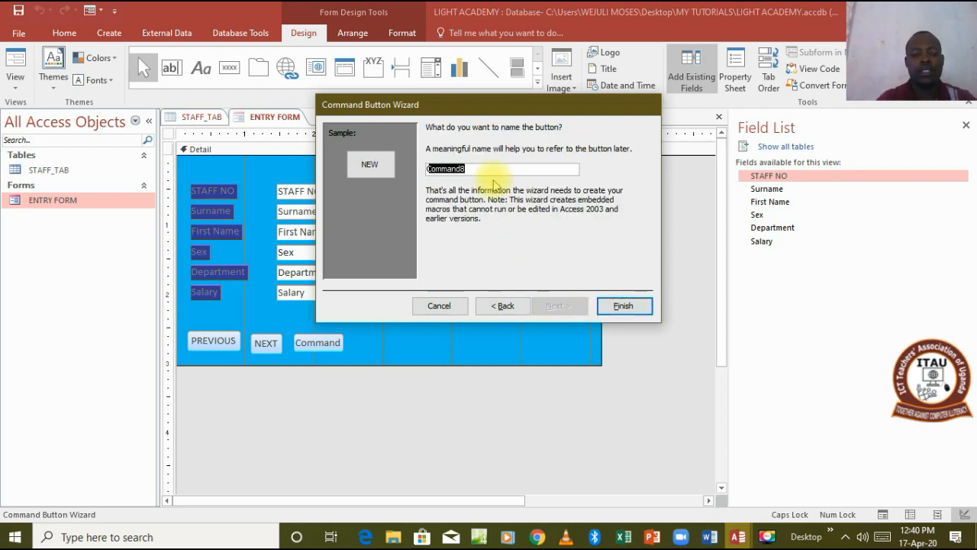
type("NEW")
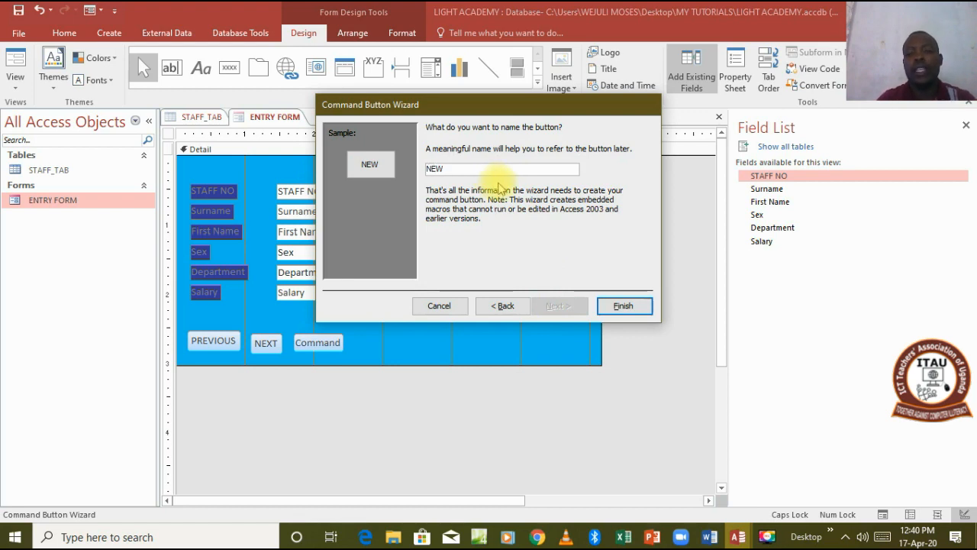
left_click(624, 306)
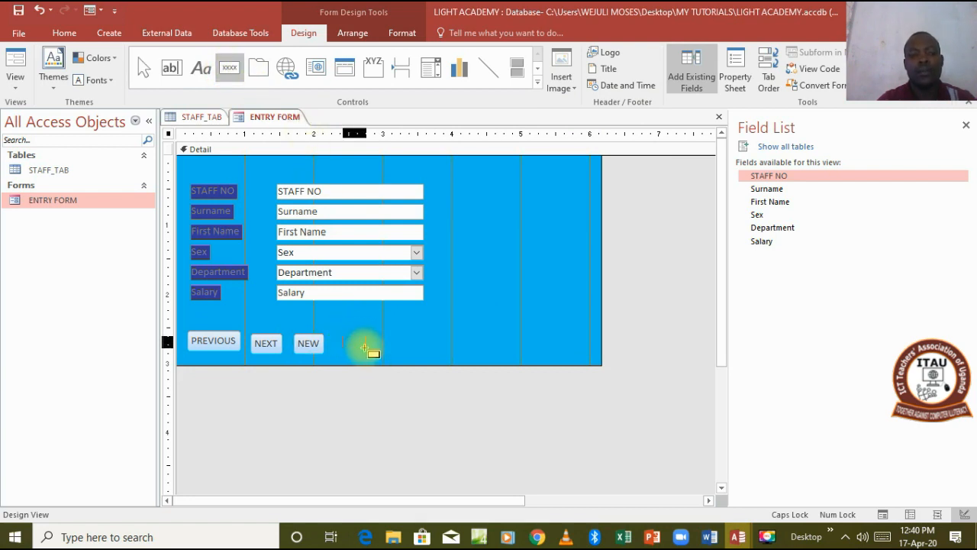
mouse_move(391, 351)
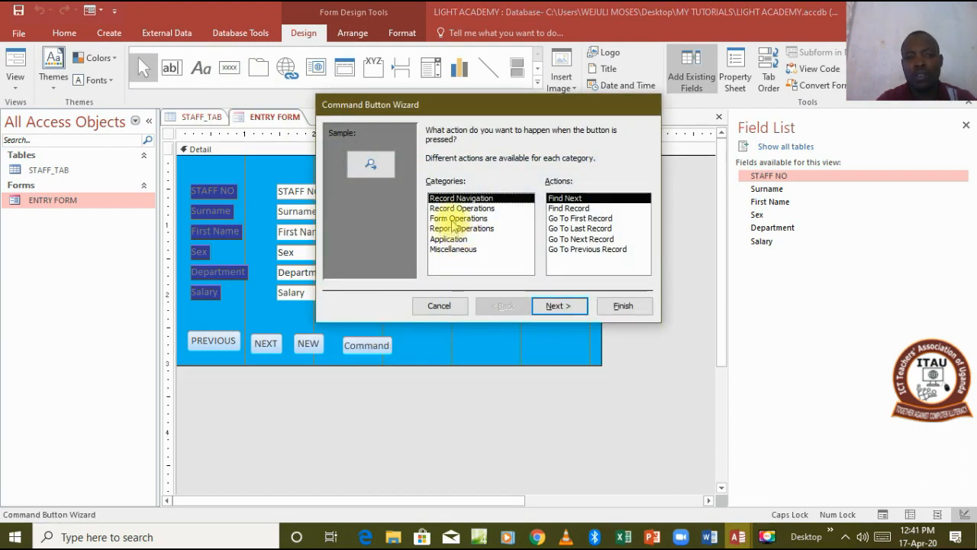
- Create a fourth button with the Form Operations action Close Form, captioned and named CLOSE
left_click(458, 217)
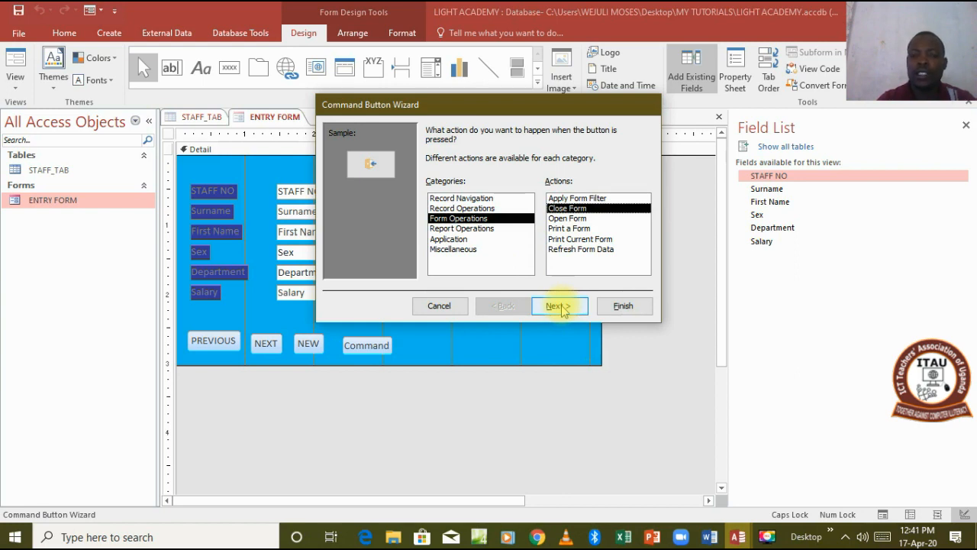
left_click(559, 305)
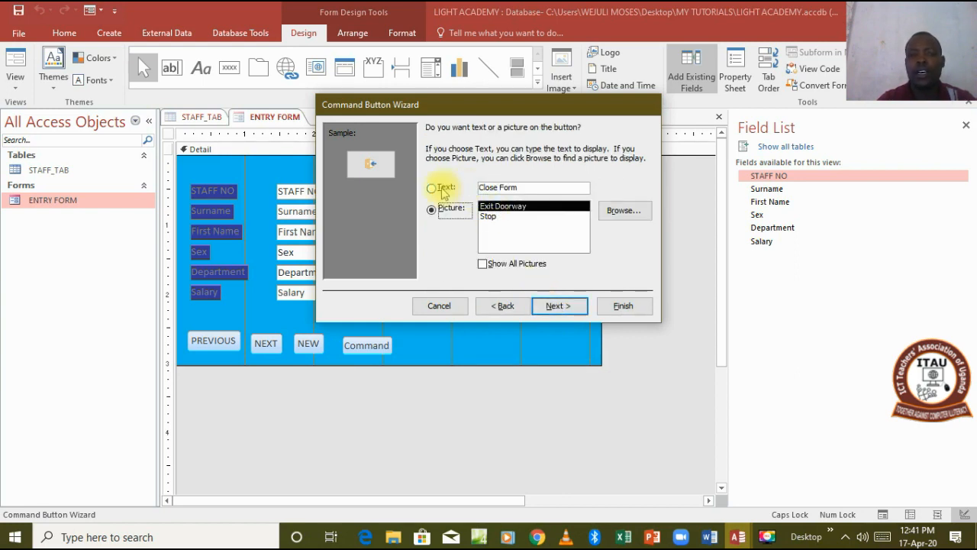
left_click(430, 187)
type("CLOSE")
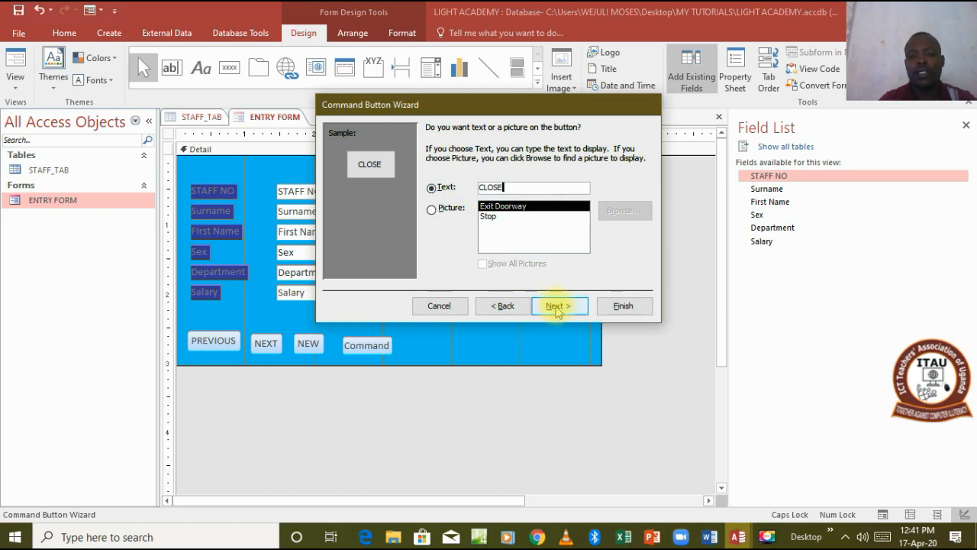
left_click(559, 305)
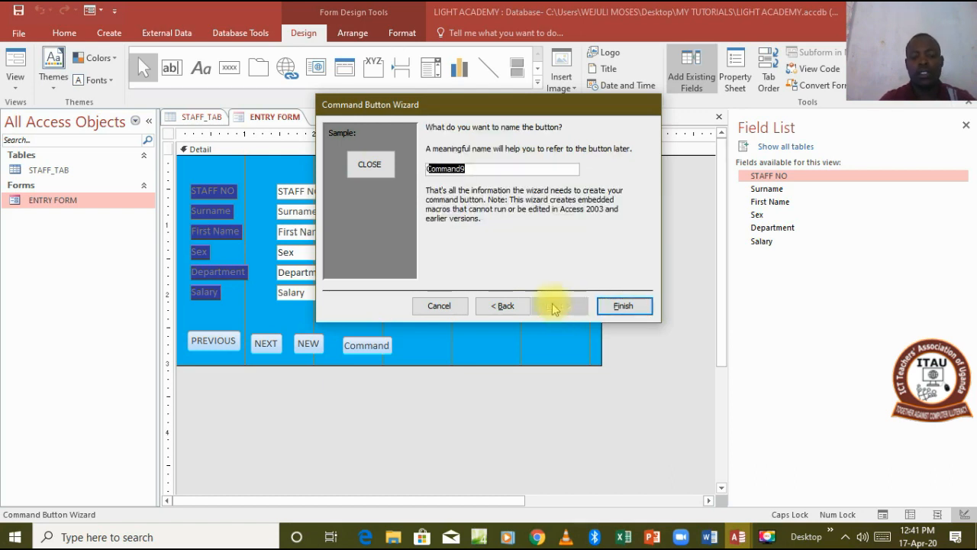
type("CLOSE")
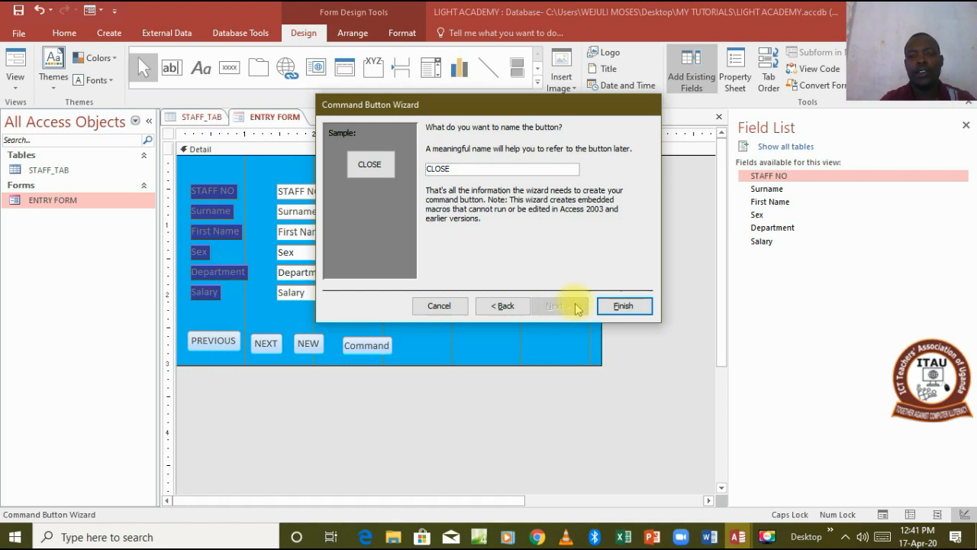
left_click(623, 305)
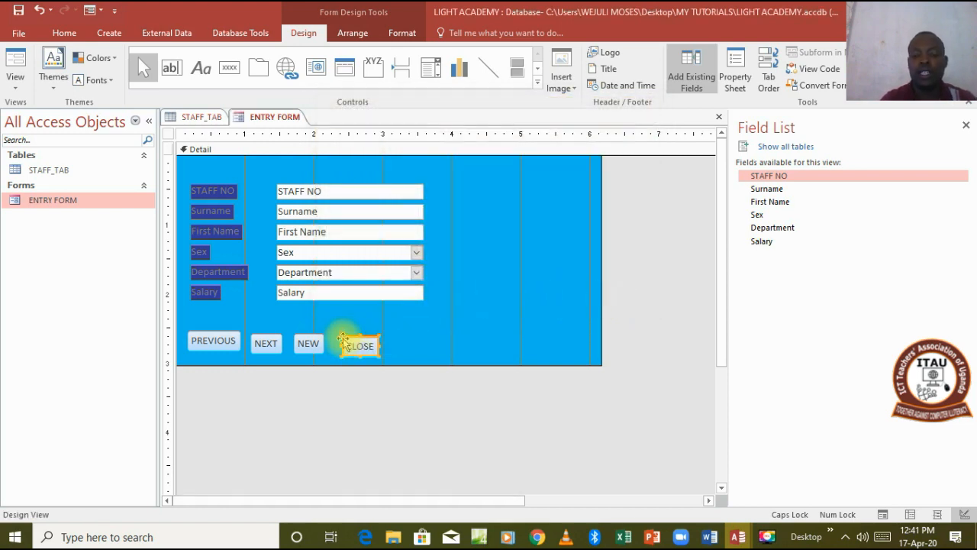
mouse_move(345, 342)
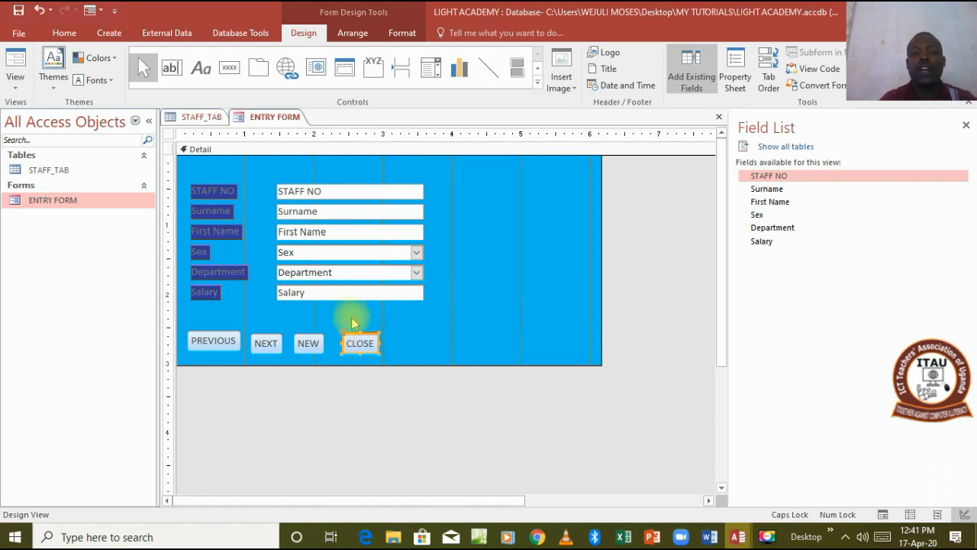
mouse_move(419, 310)
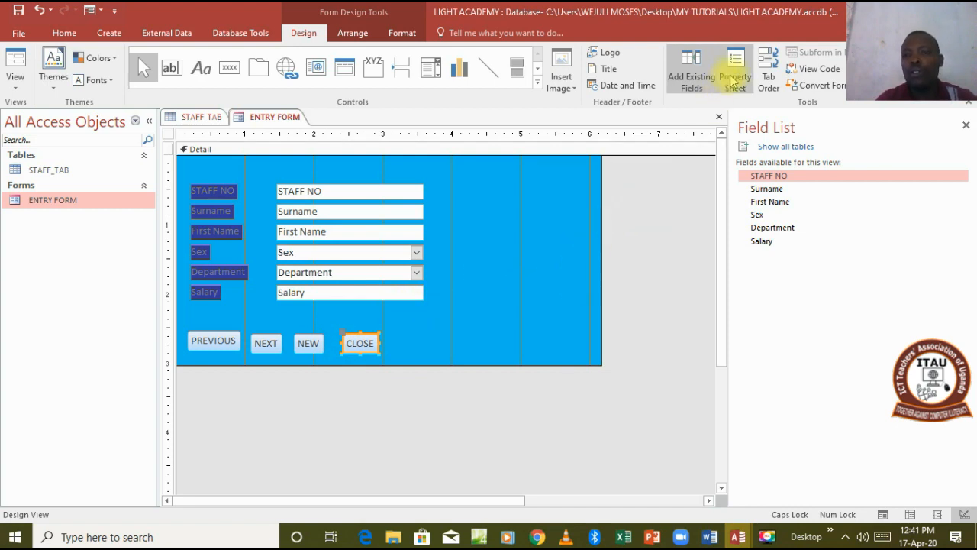
- Show the Property Sheet and move between the CLOSE button, form and Detail section properties
left_click(732, 68)
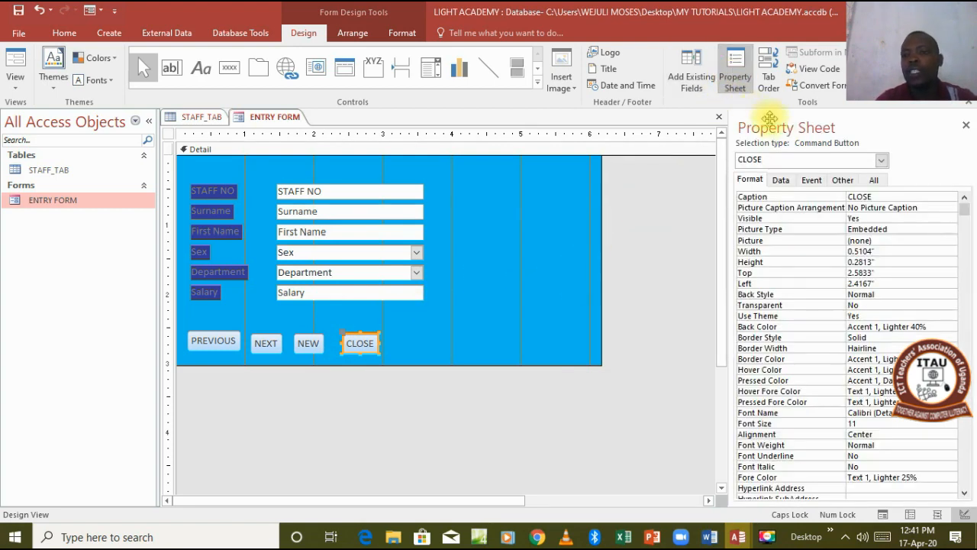
left_click(504, 246)
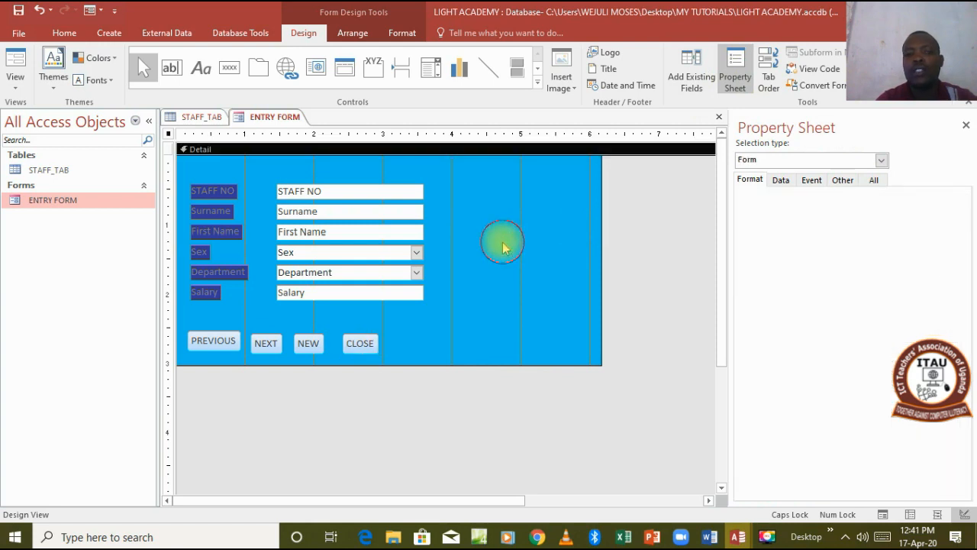
left_click(504, 244)
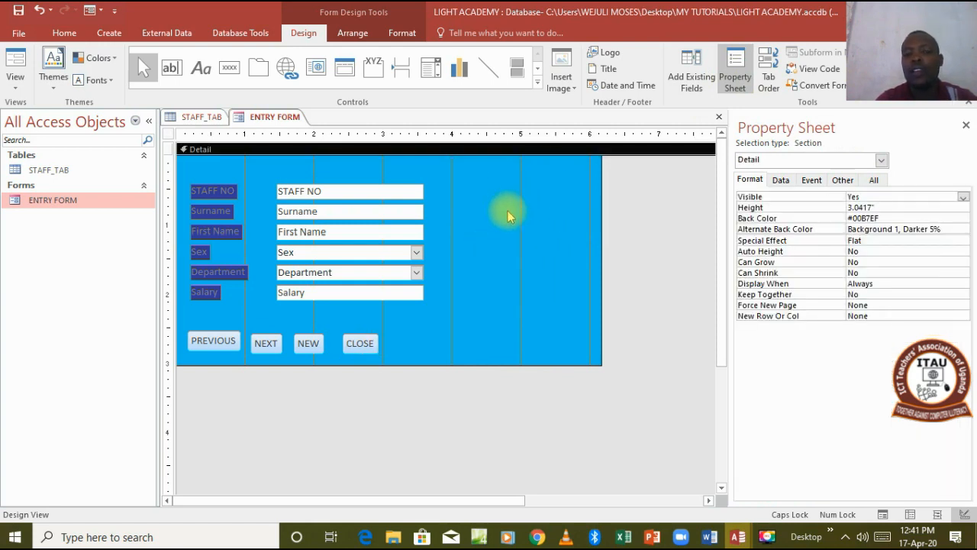
mouse_move(358, 342)
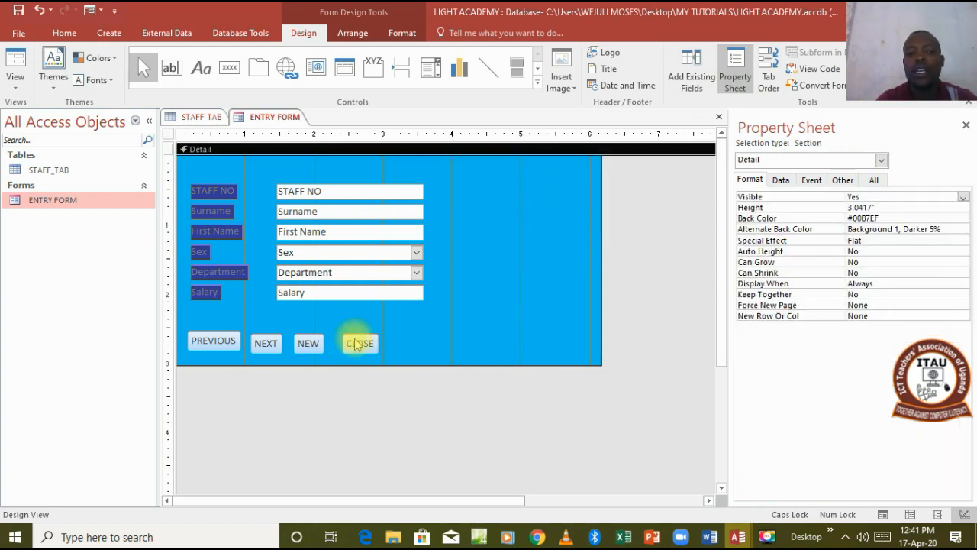
left_click(358, 341)
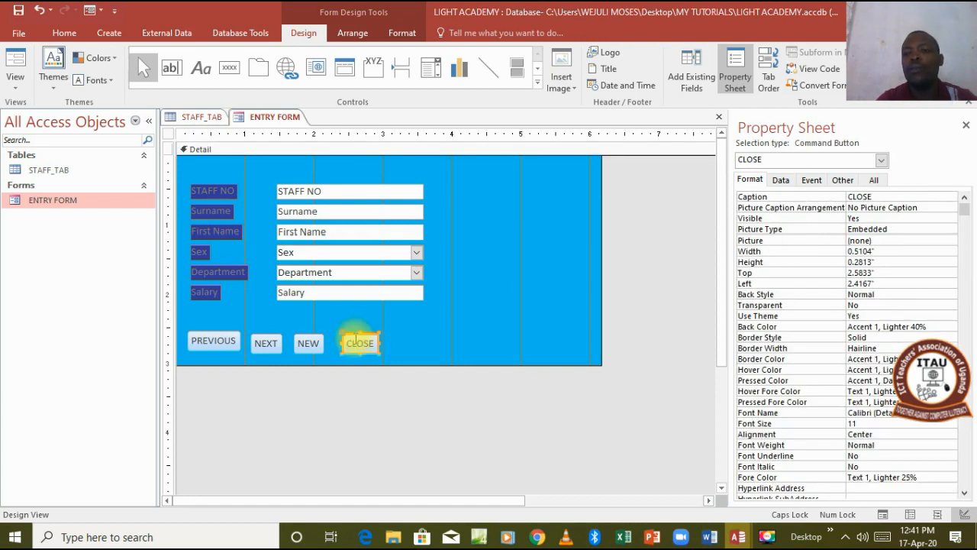
left_click(361, 342)
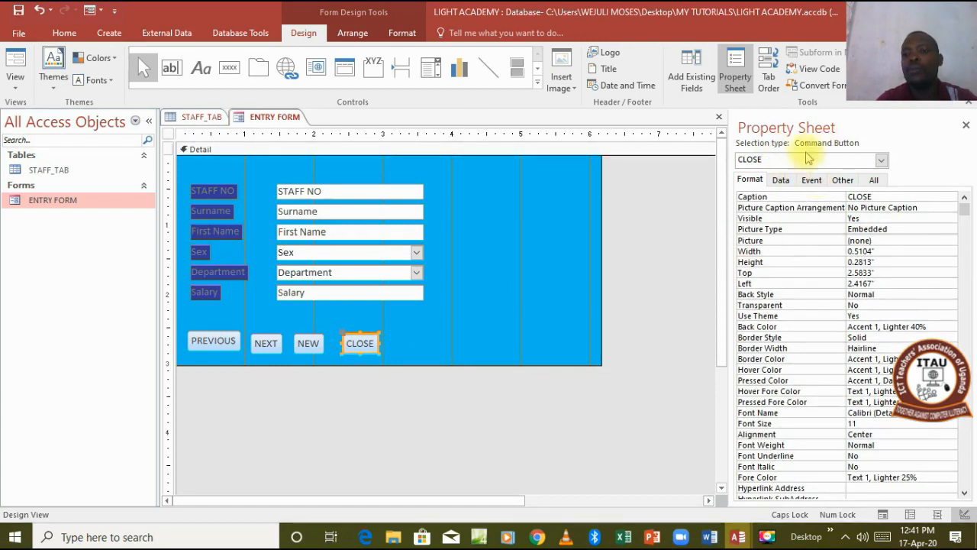
mouse_move(773, 160)
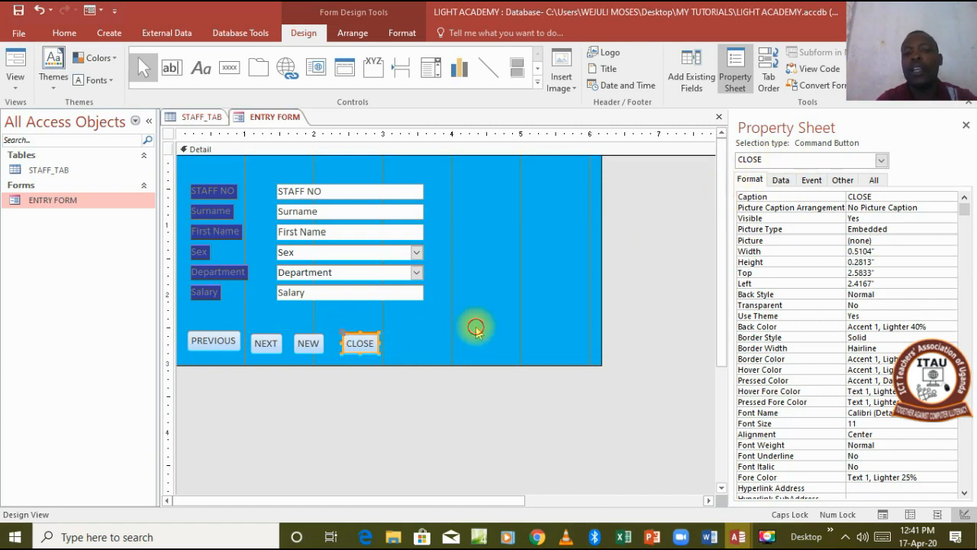
left_click(481, 321)
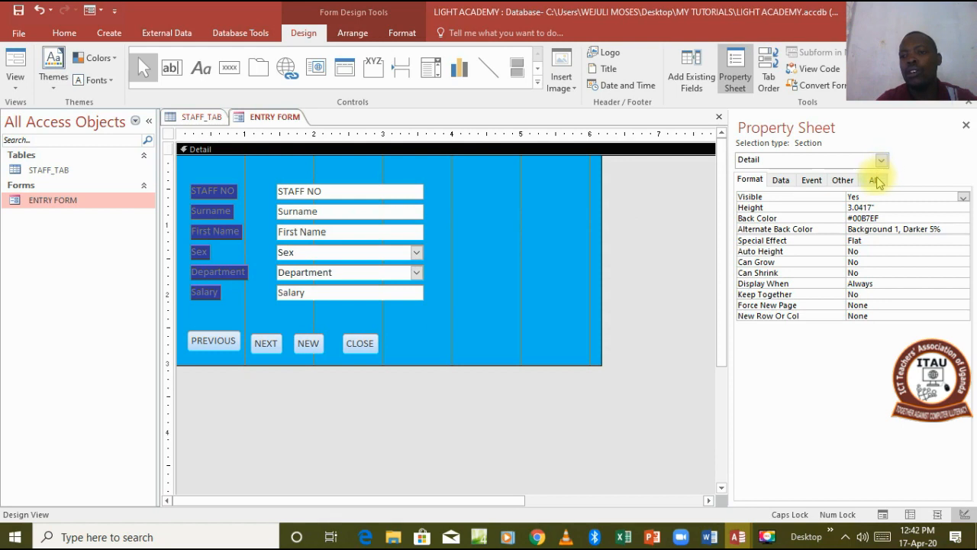
- Show all properties of the Detail section and drop down the list of form parts
left_click(874, 181)
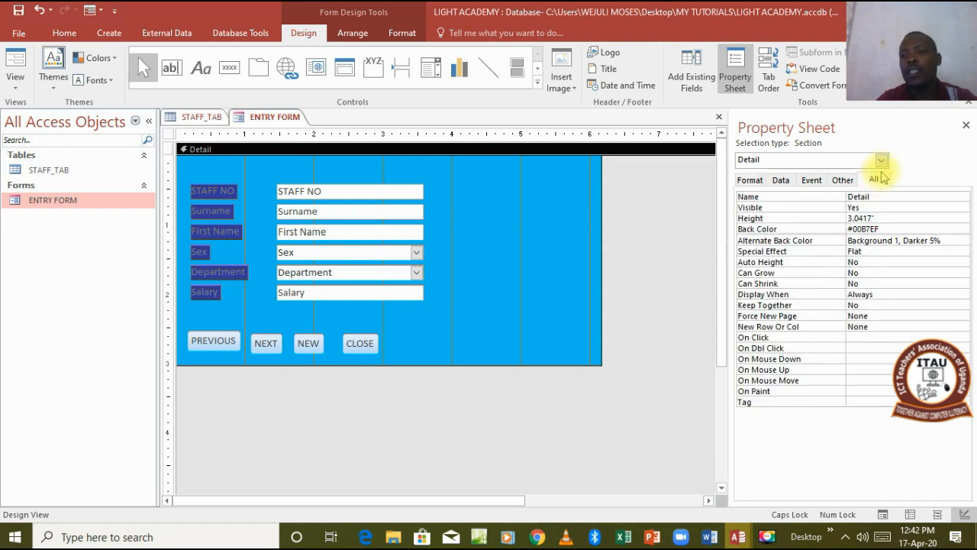
left_click(879, 161)
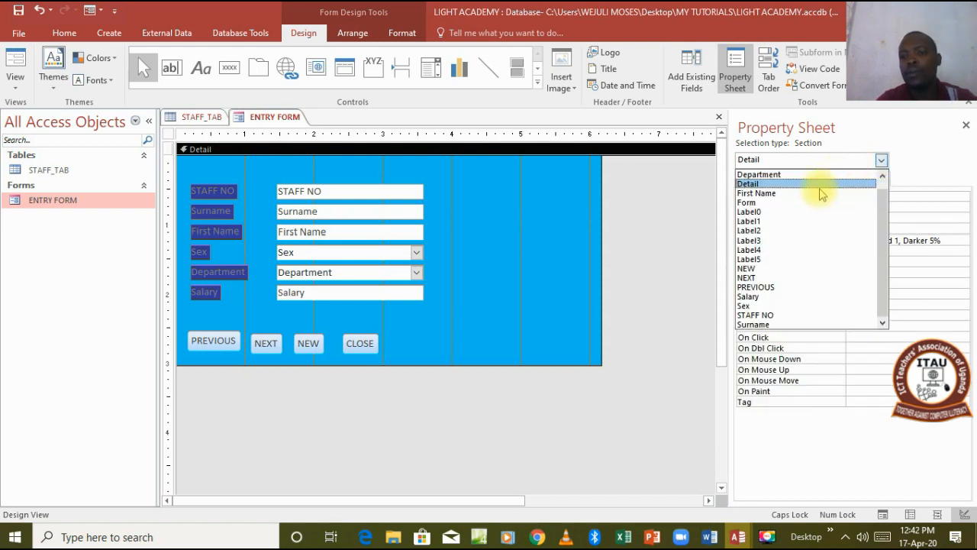
- Select the Form's properties and set Pop Up to Yes
left_click(745, 202)
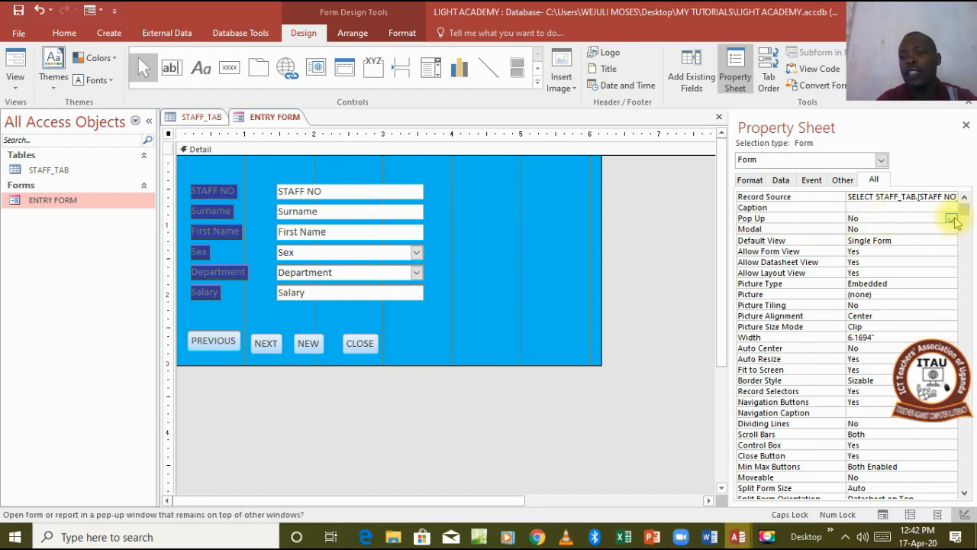
left_click(943, 216)
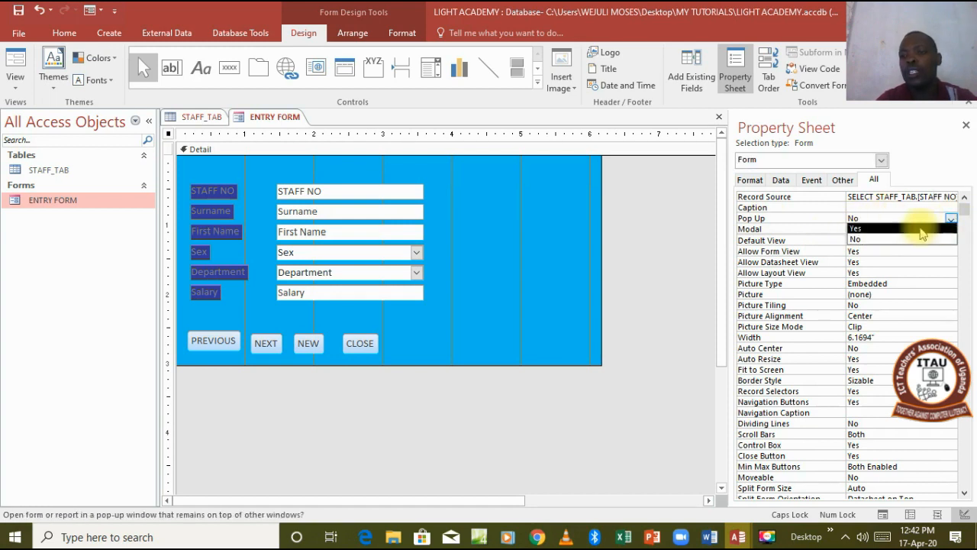
left_click(863, 229)
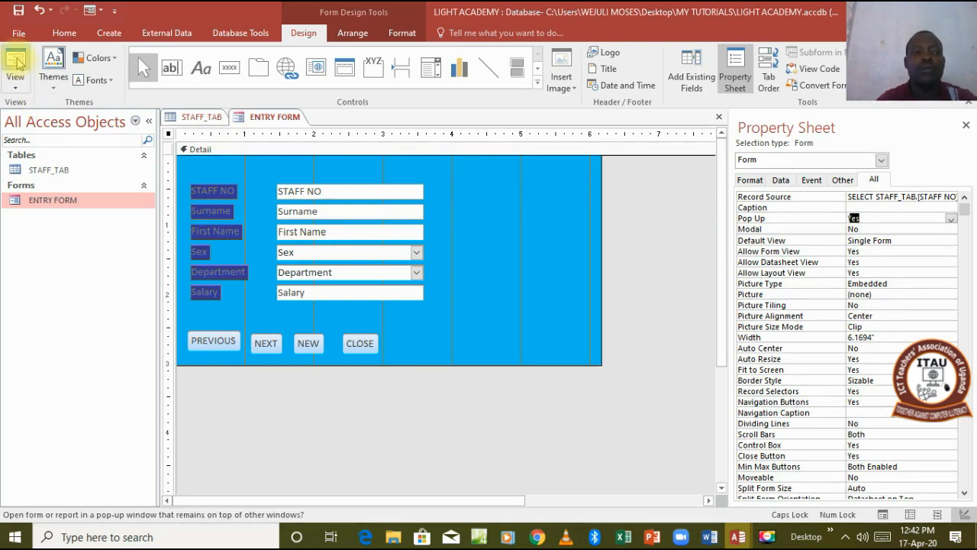
- Switch to Form View and reposition the floating pop-up ENTRY FORM over the staff table
left_click(12, 63)
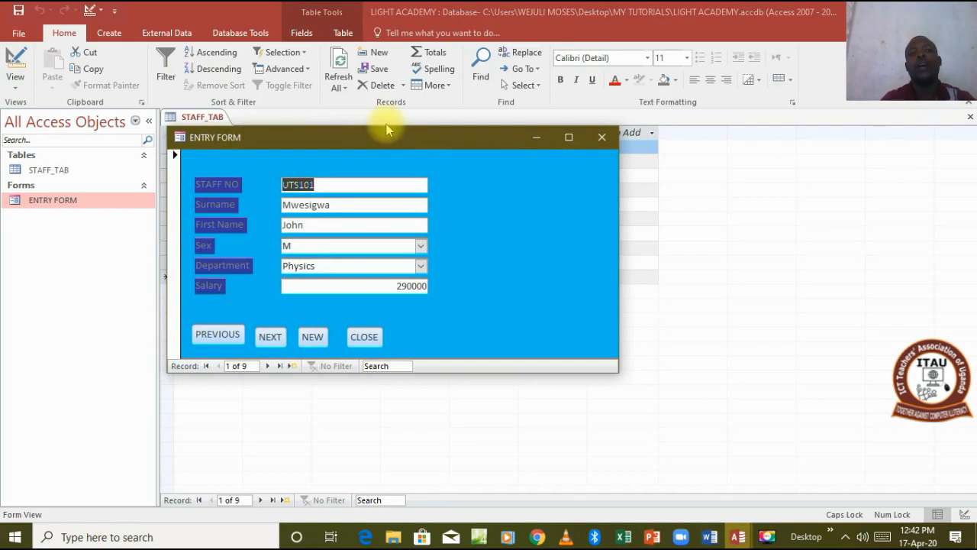
left_click_drag(384, 138, 465, 189)
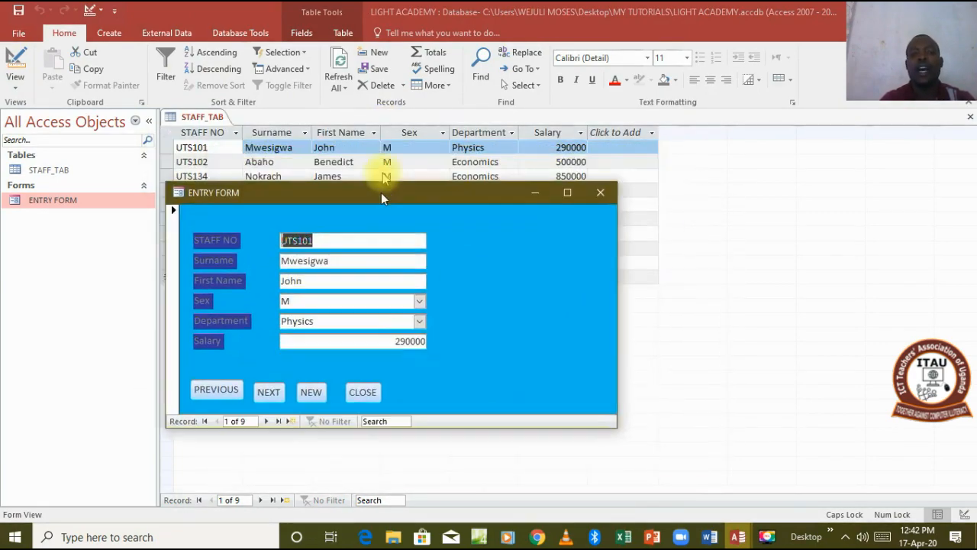
left_click_drag(382, 192, 397, 147)
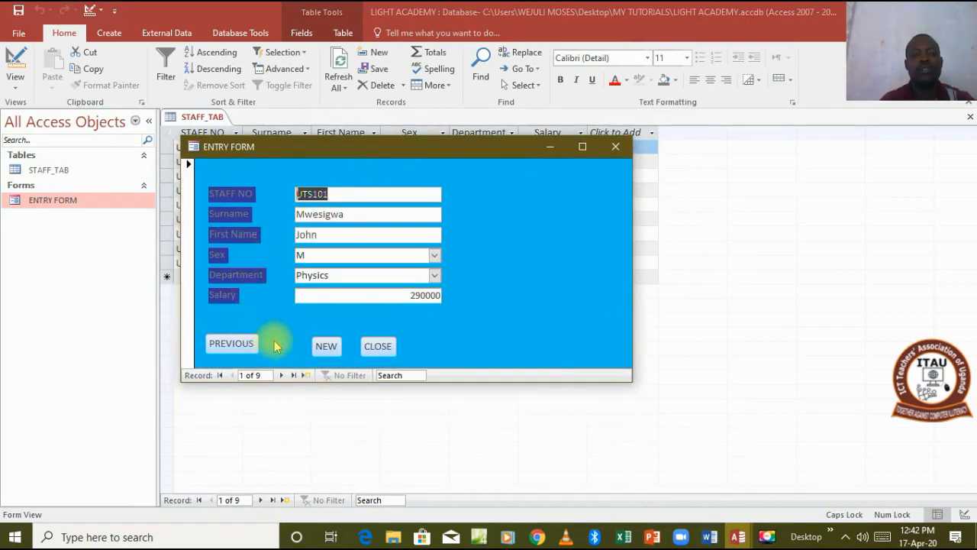
- Step NEXT through three staff records, PREVIOUS back twice, then NEW to reach blank record 10 of 10
left_click(284, 345)
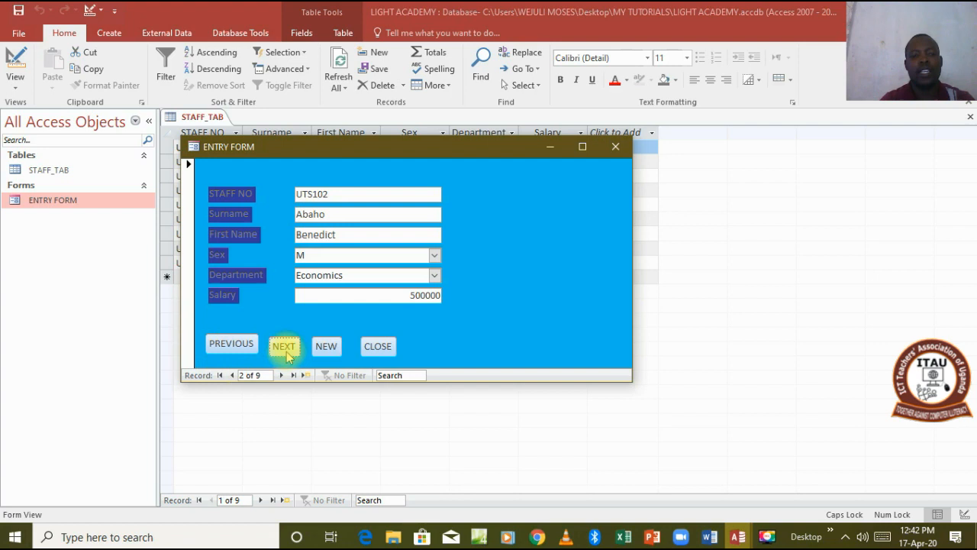
left_click(284, 345)
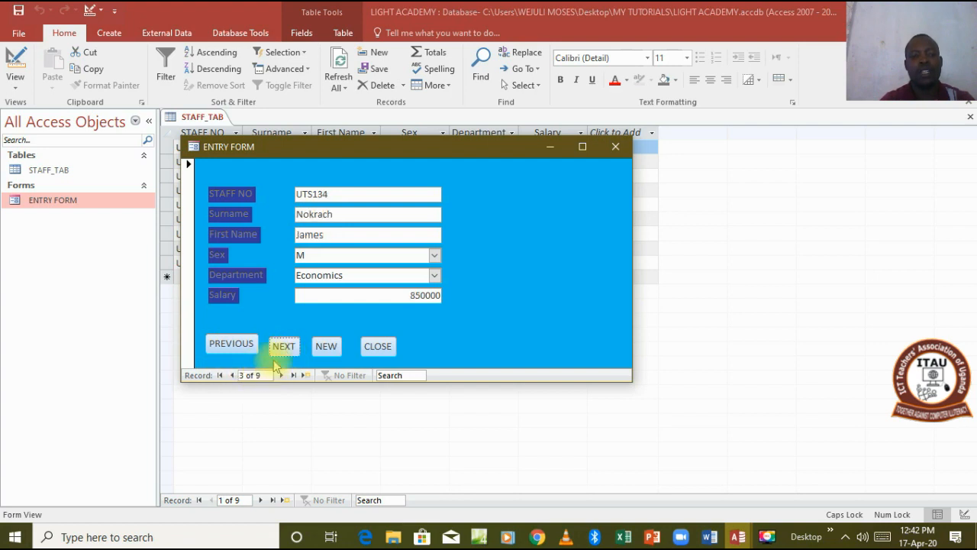
left_click(284, 345)
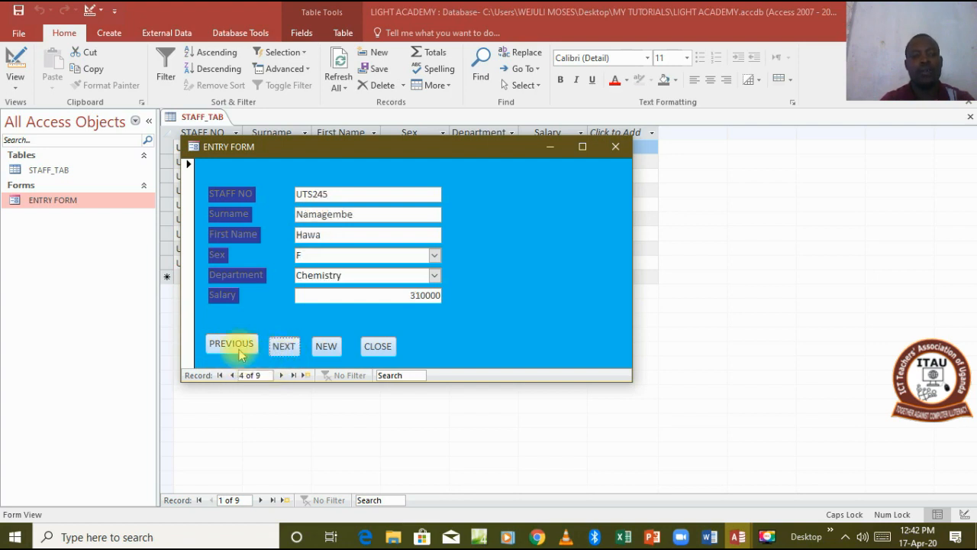
left_click(232, 345)
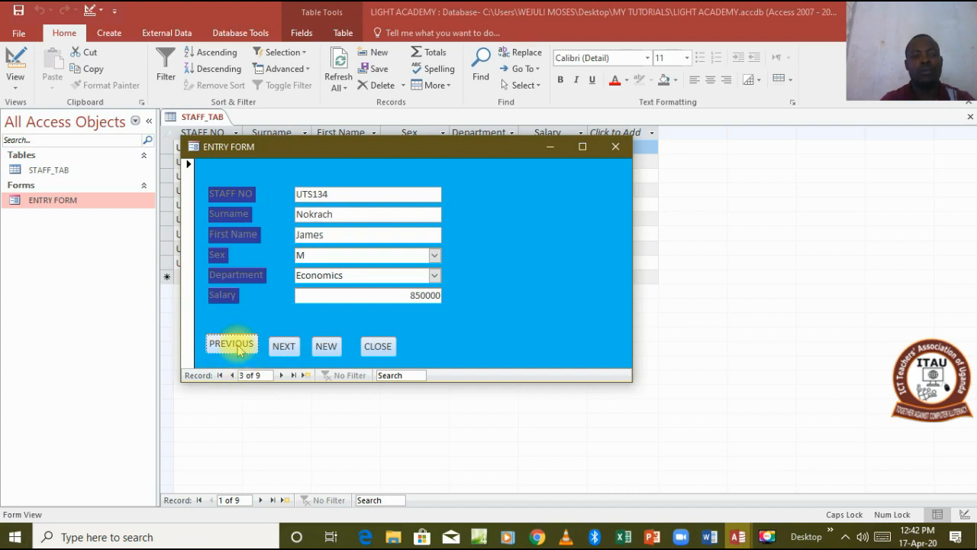
left_click(232, 345)
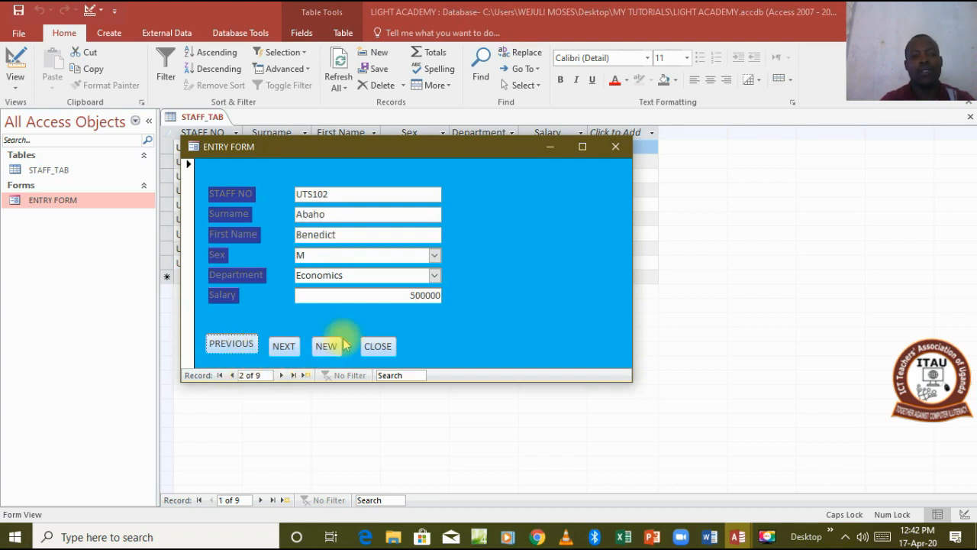
left_click(327, 346)
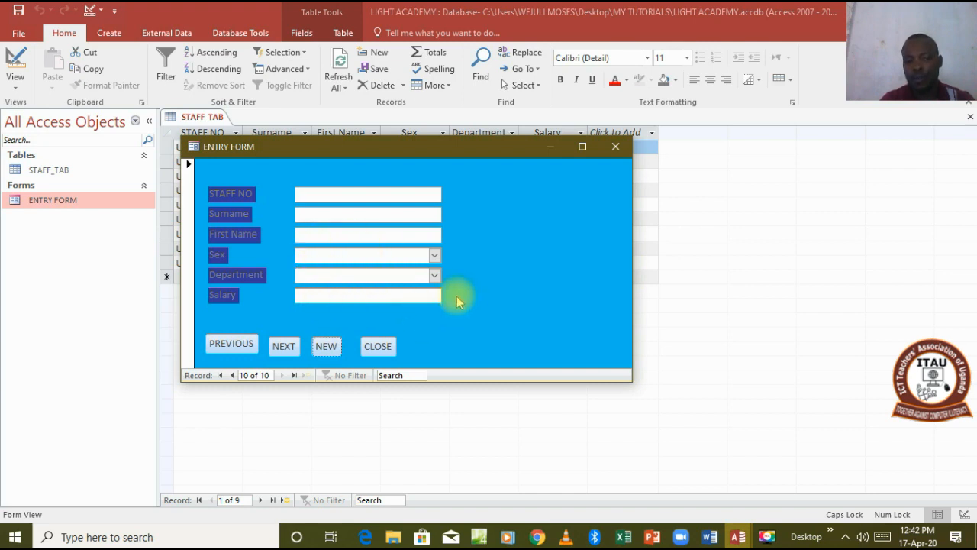
mouse_move(290, 376)
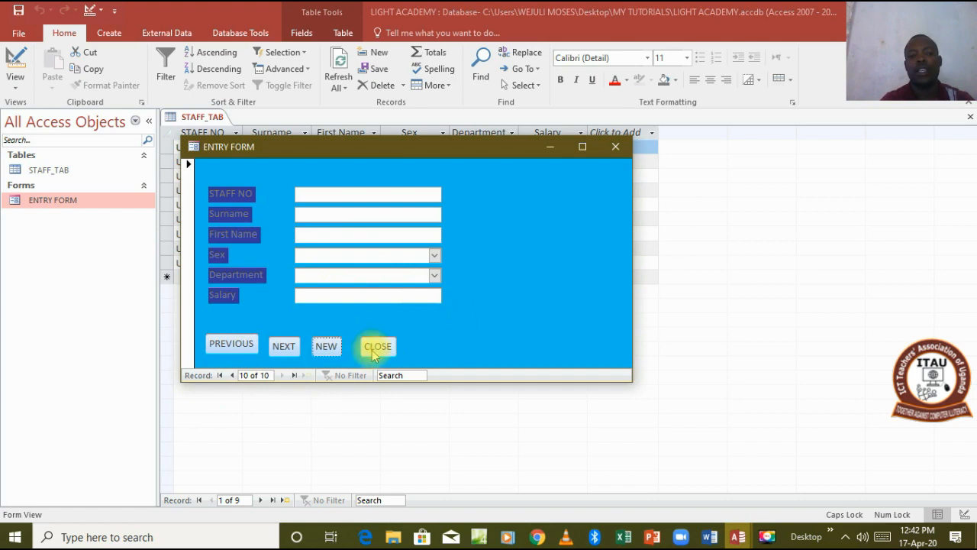
- Close ENTRY FORM via its CLOSE button, answering Yes to save design changes
left_click(378, 345)
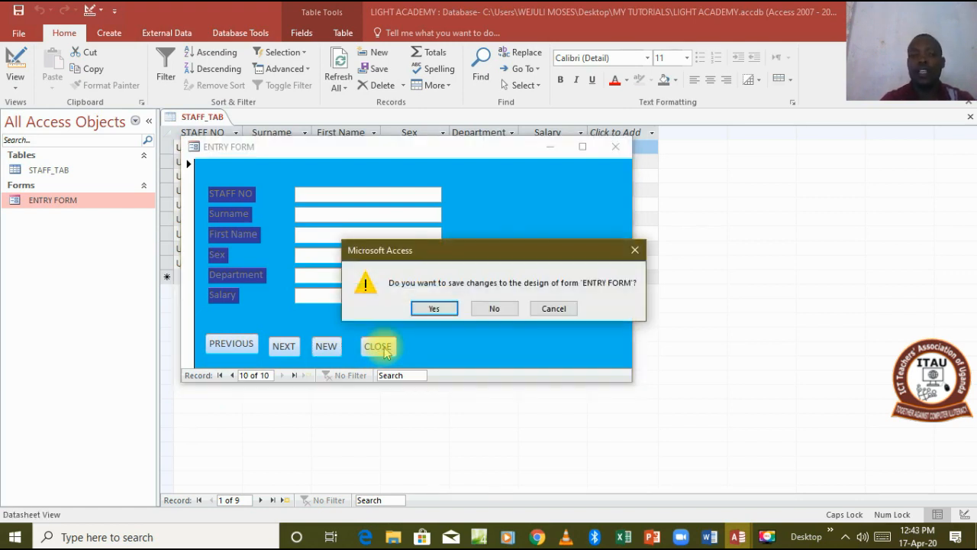
mouse_move(432, 309)
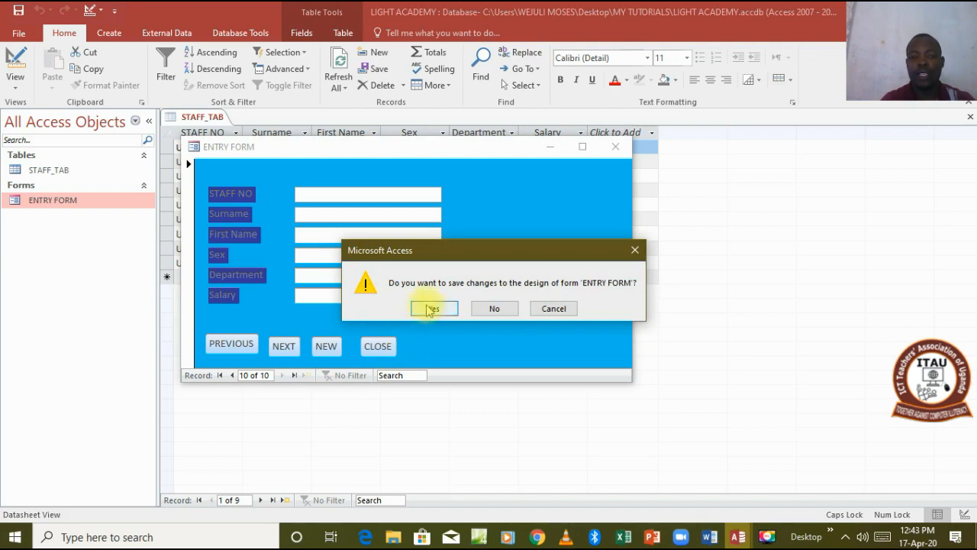
left_click(434, 309)
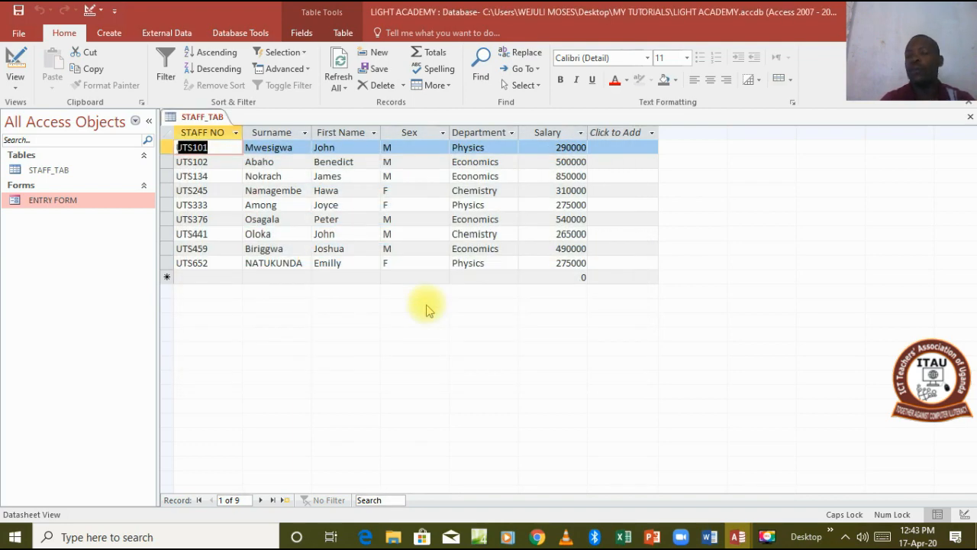
mouse_move(368, 302)
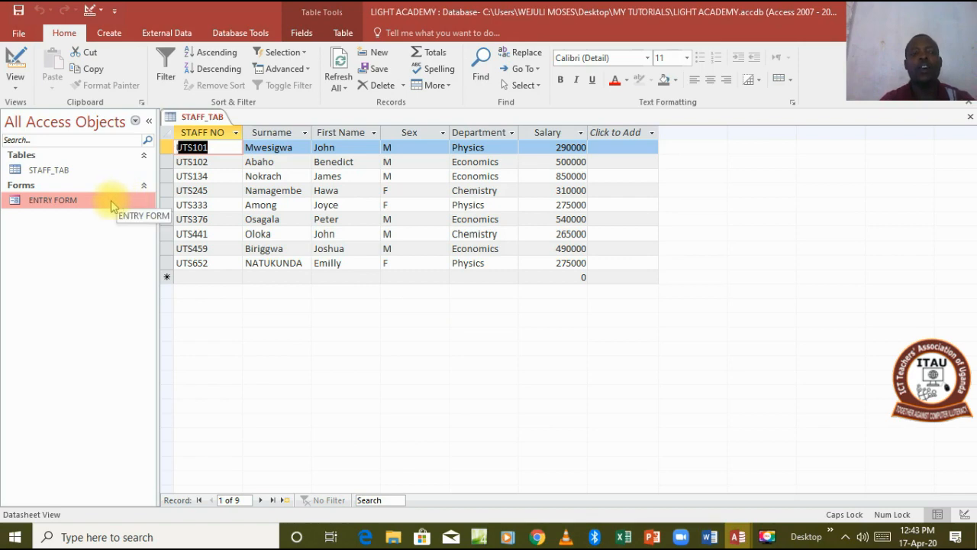
- Reopen ENTRY FORM as a pop-up showing UTS101 Mwesigwa and reposition the floating window
double_click(52, 200)
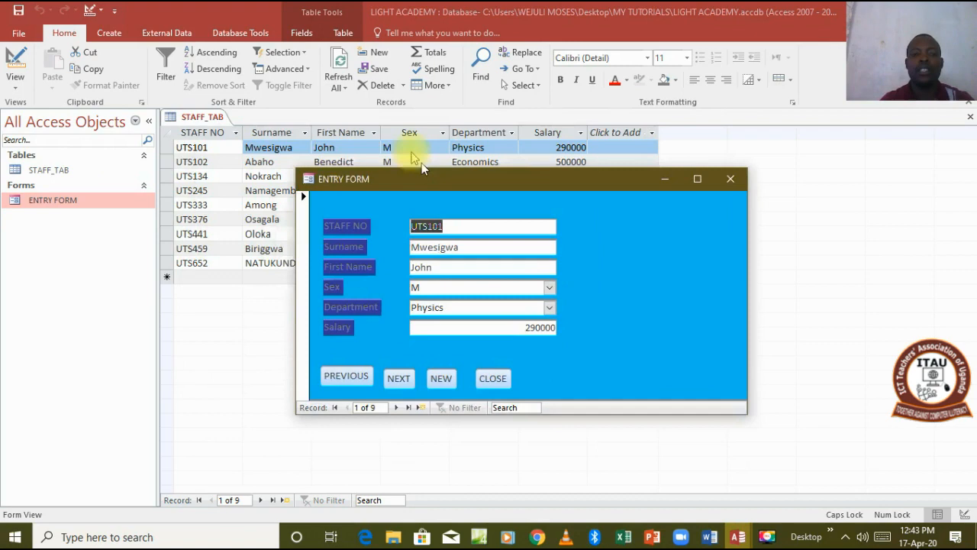
left_click_drag(343, 178, 436, 116)
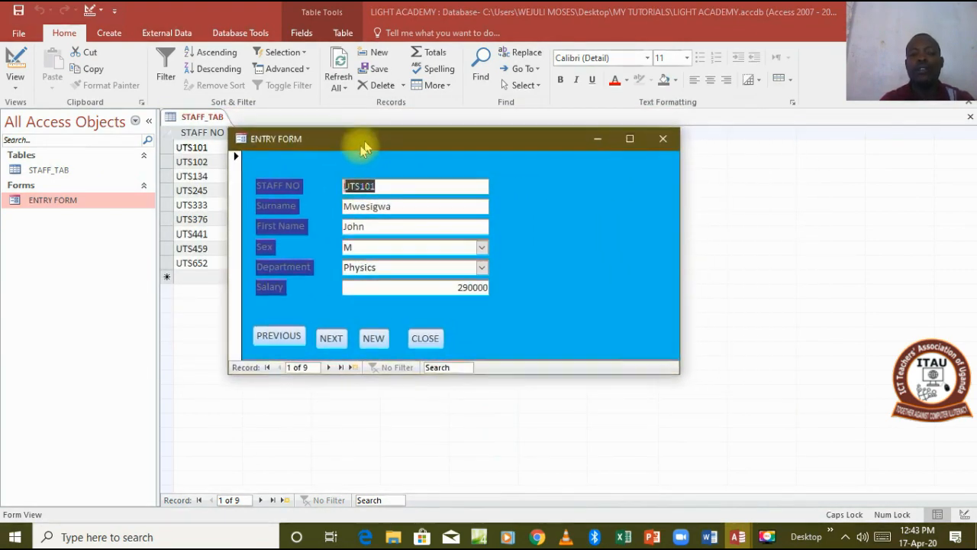
left_click_drag(365, 139, 297, 130)
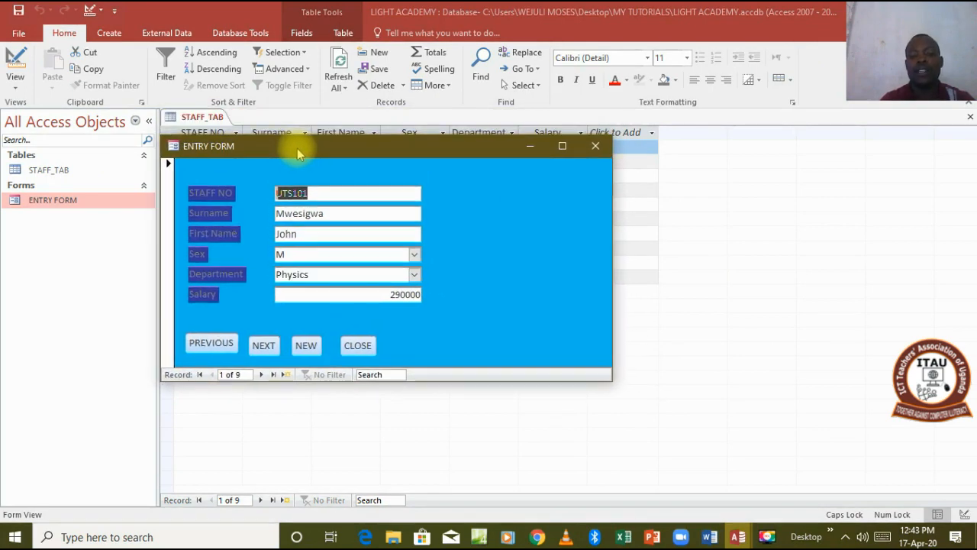
left_click_drag(298, 146, 298, 122)
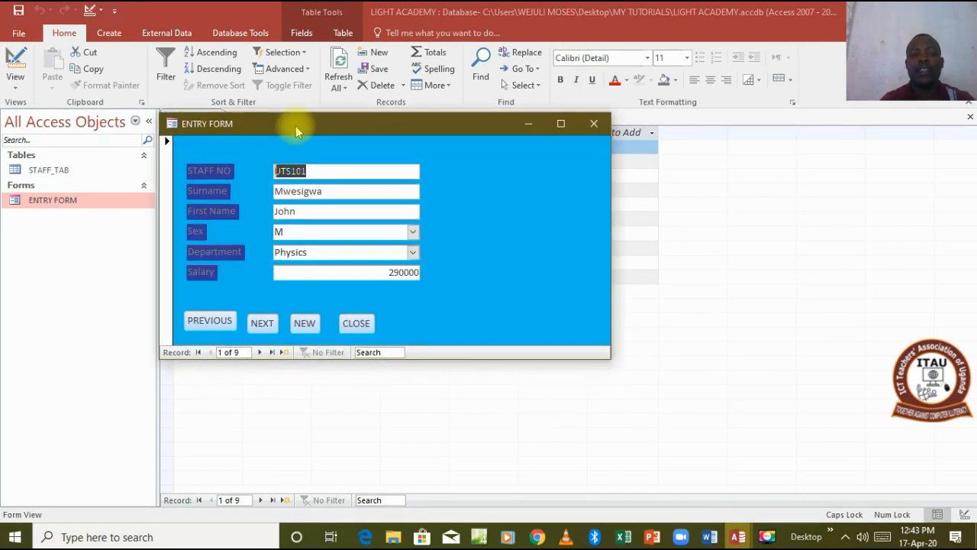